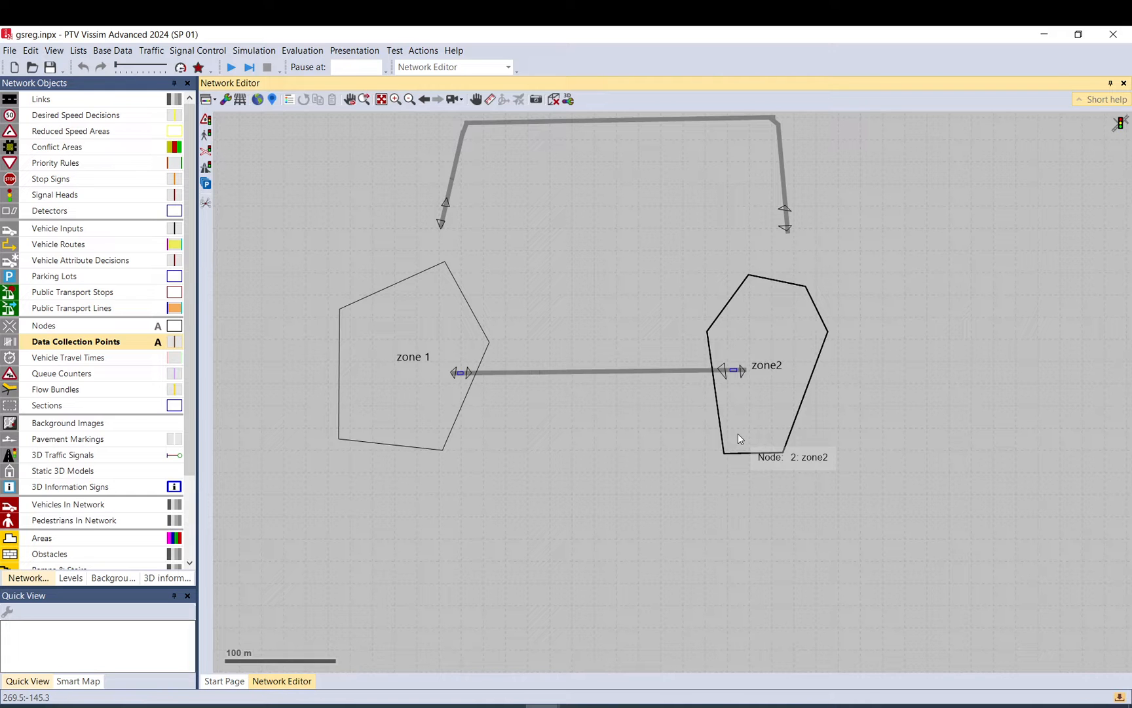
pyautogui.moveTo(847, 259)
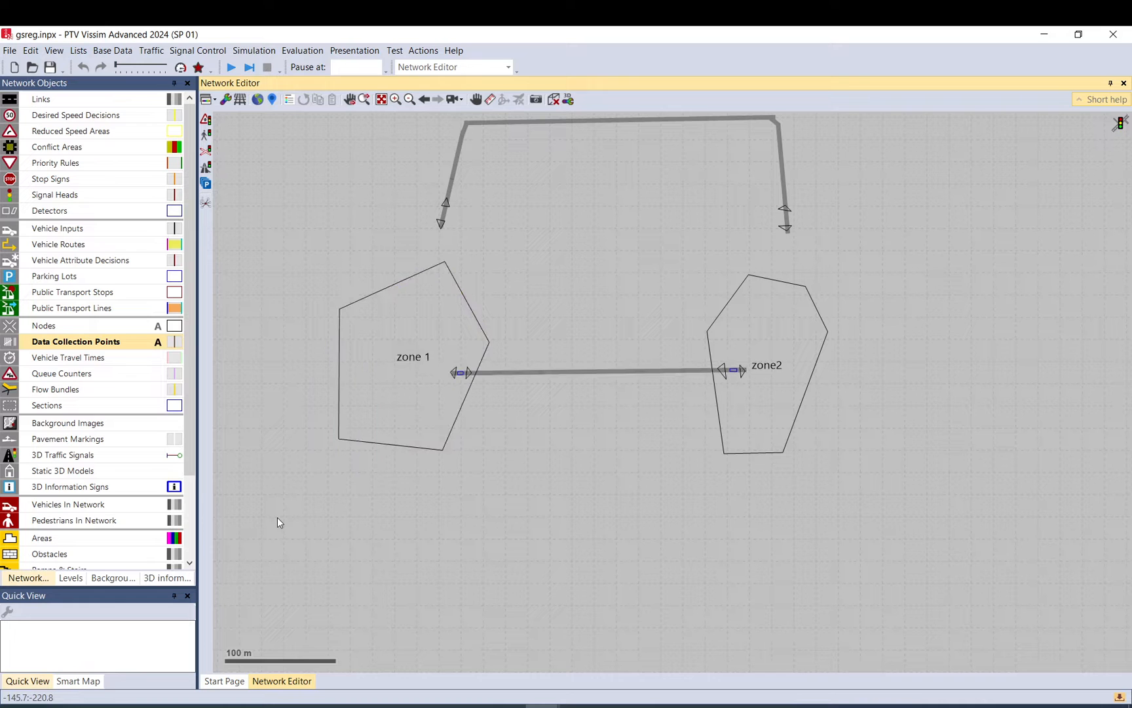
pyautogui.moveTo(507, 259)
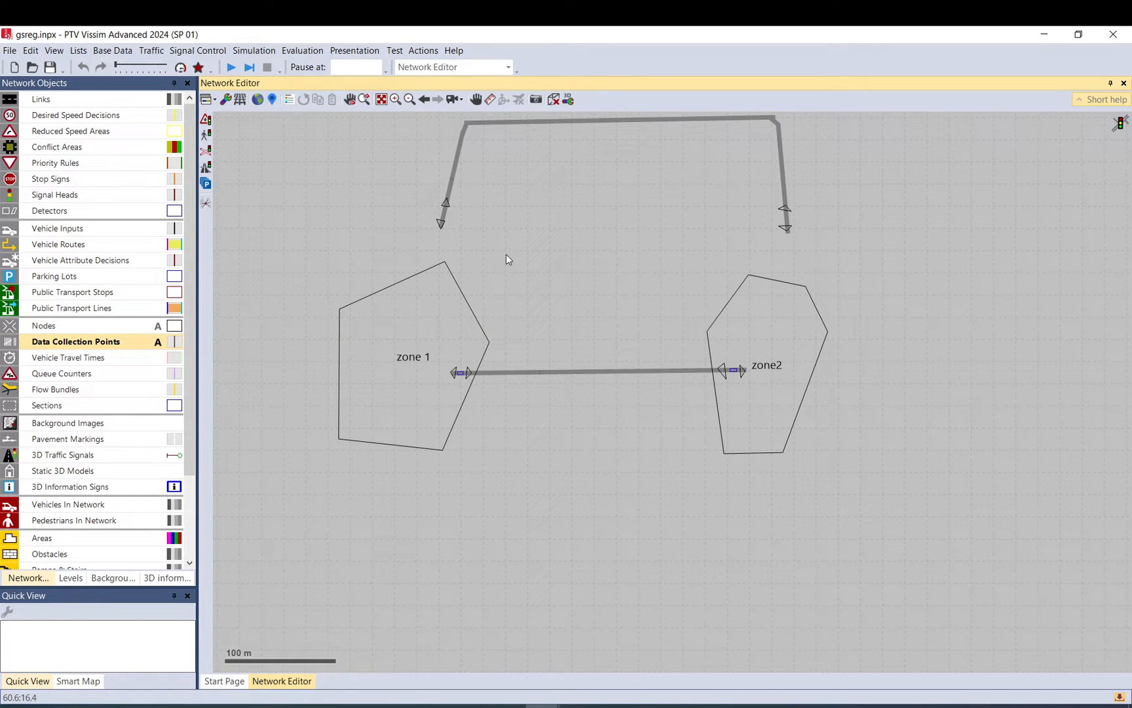
pyautogui.moveTo(536, 620)
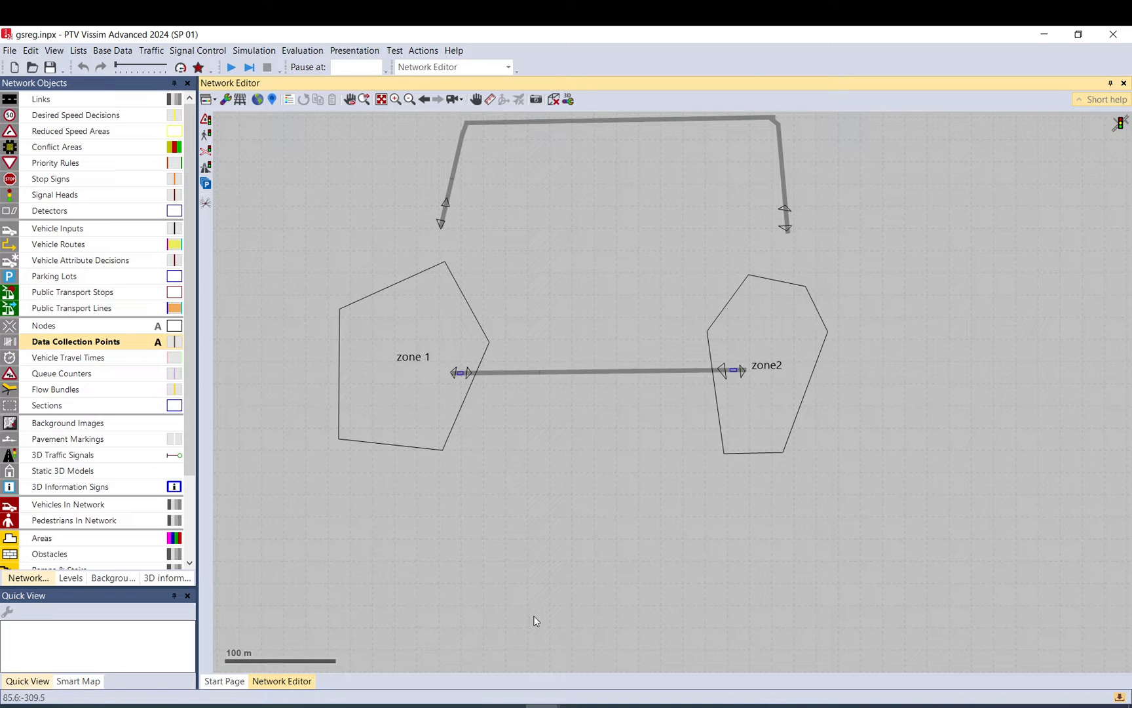
pyautogui.moveTo(373, 217)
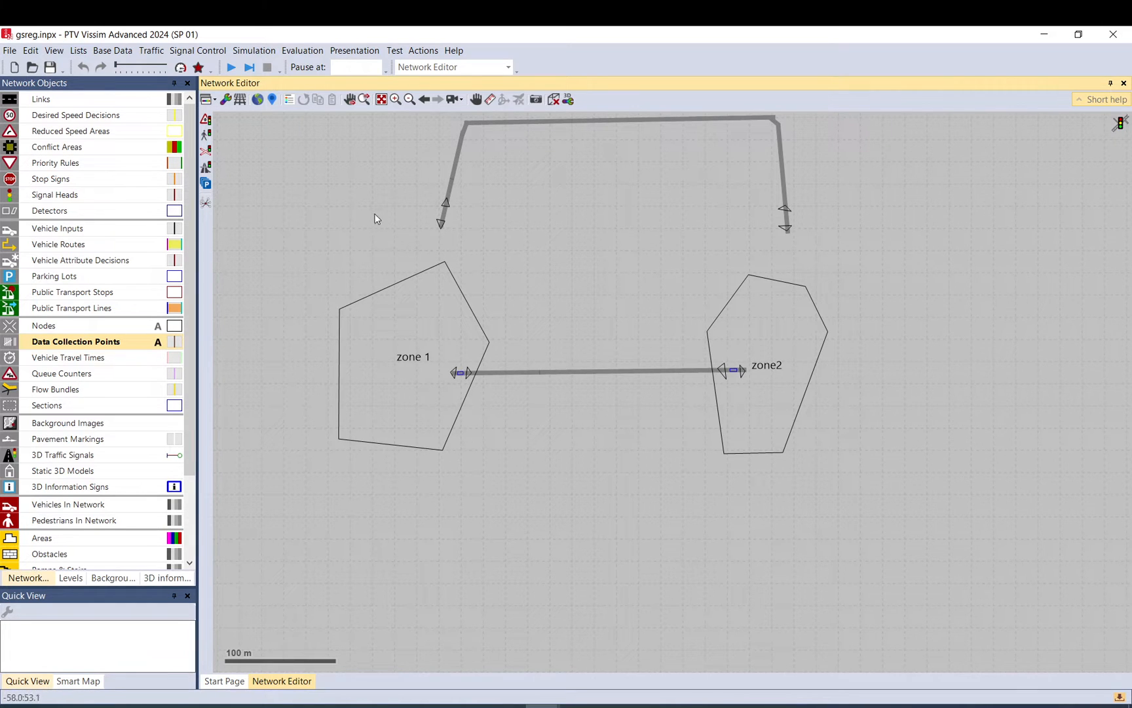
pyautogui.moveTo(420, 334)
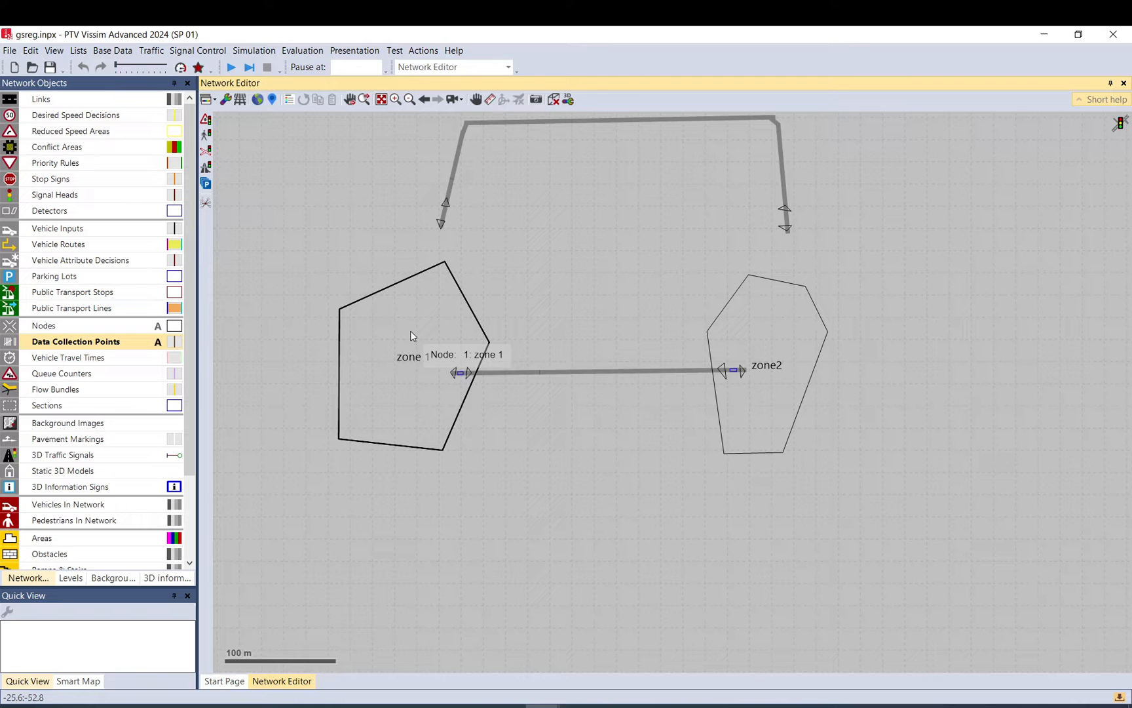
pyautogui.moveTo(747, 393)
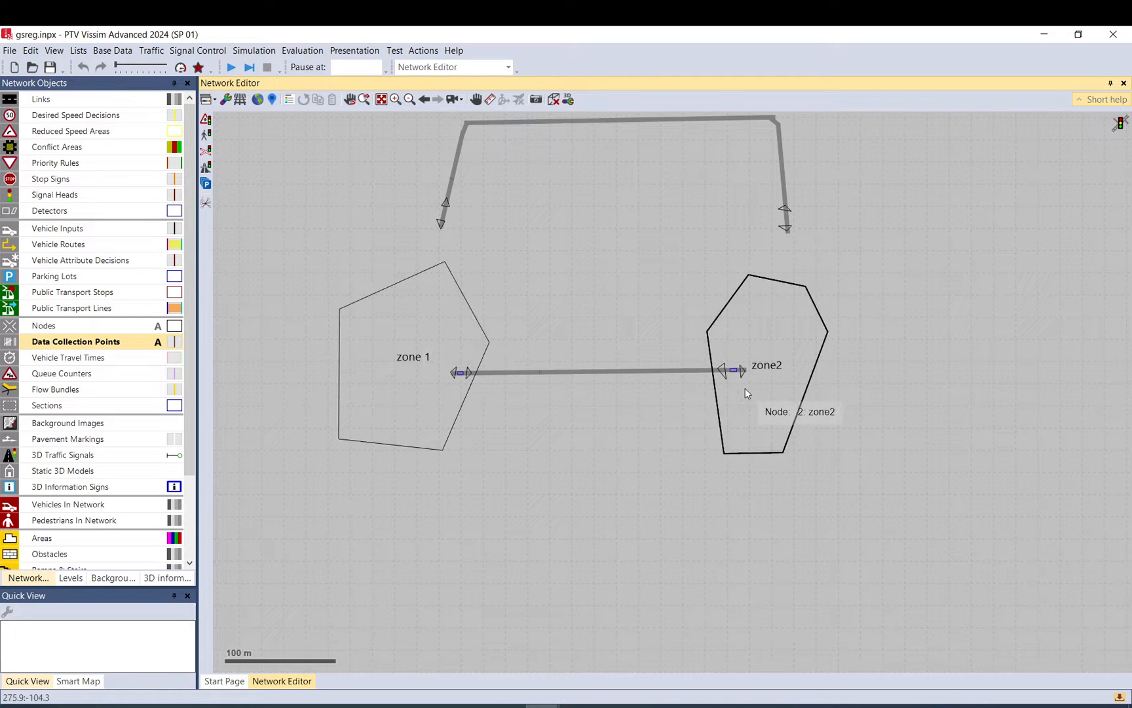
pyautogui.moveTo(741, 421)
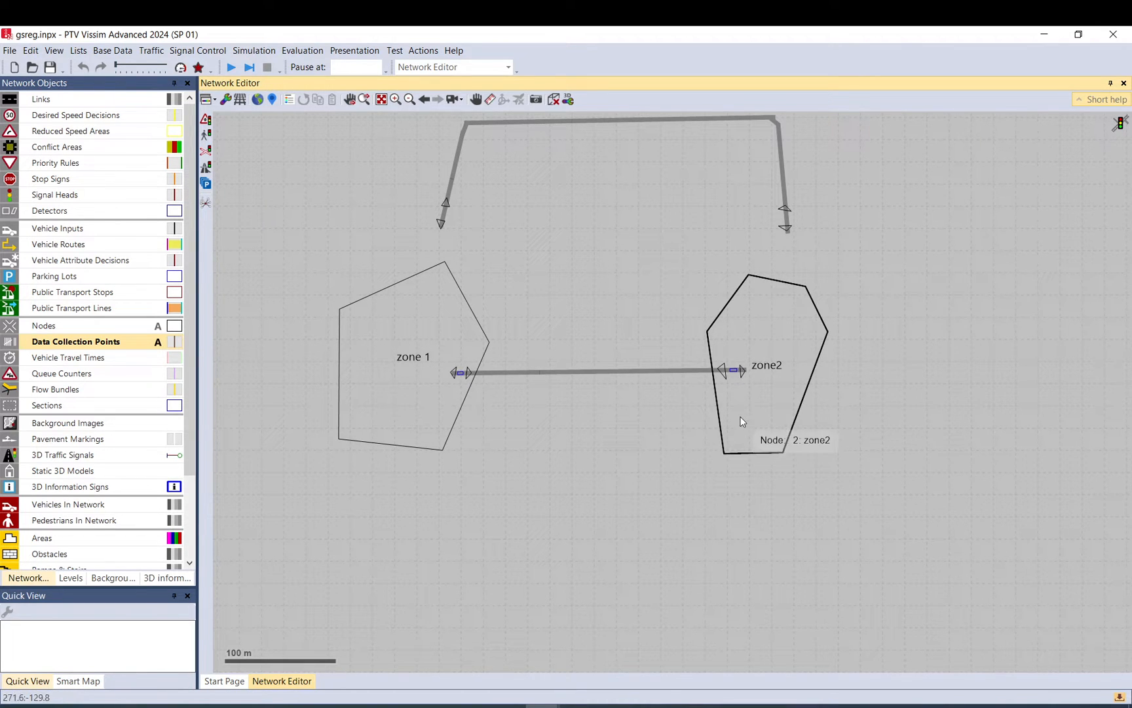
pyautogui.moveTo(788, 362)
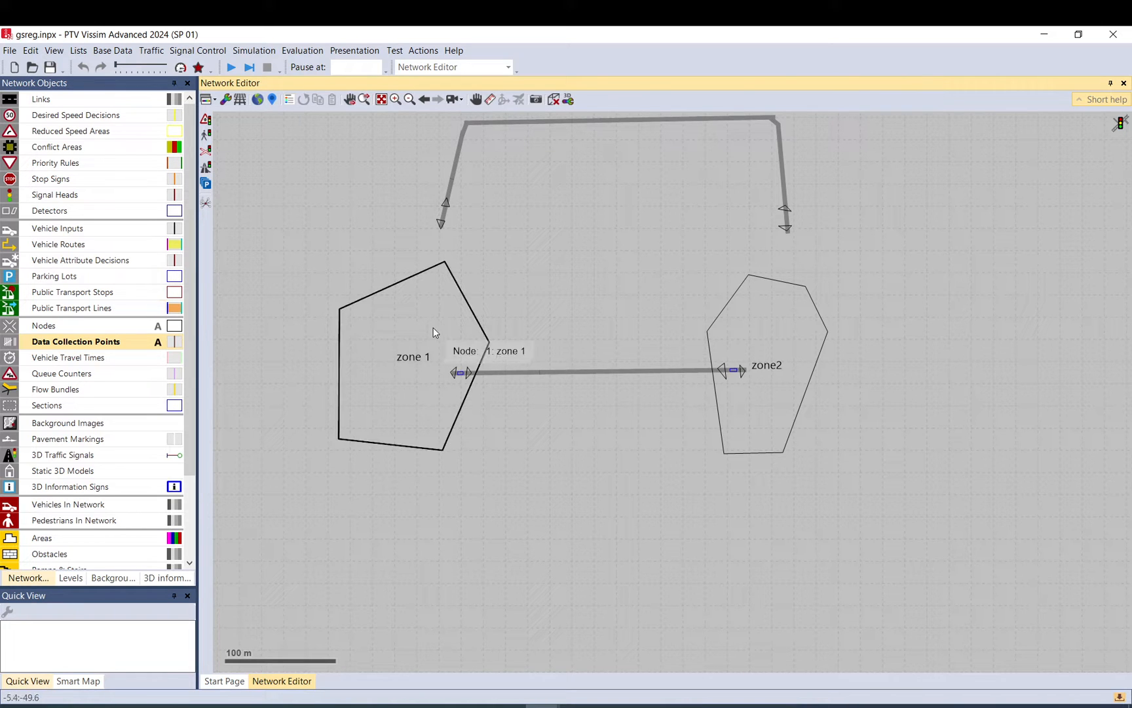
pyautogui.moveTo(469, 383)
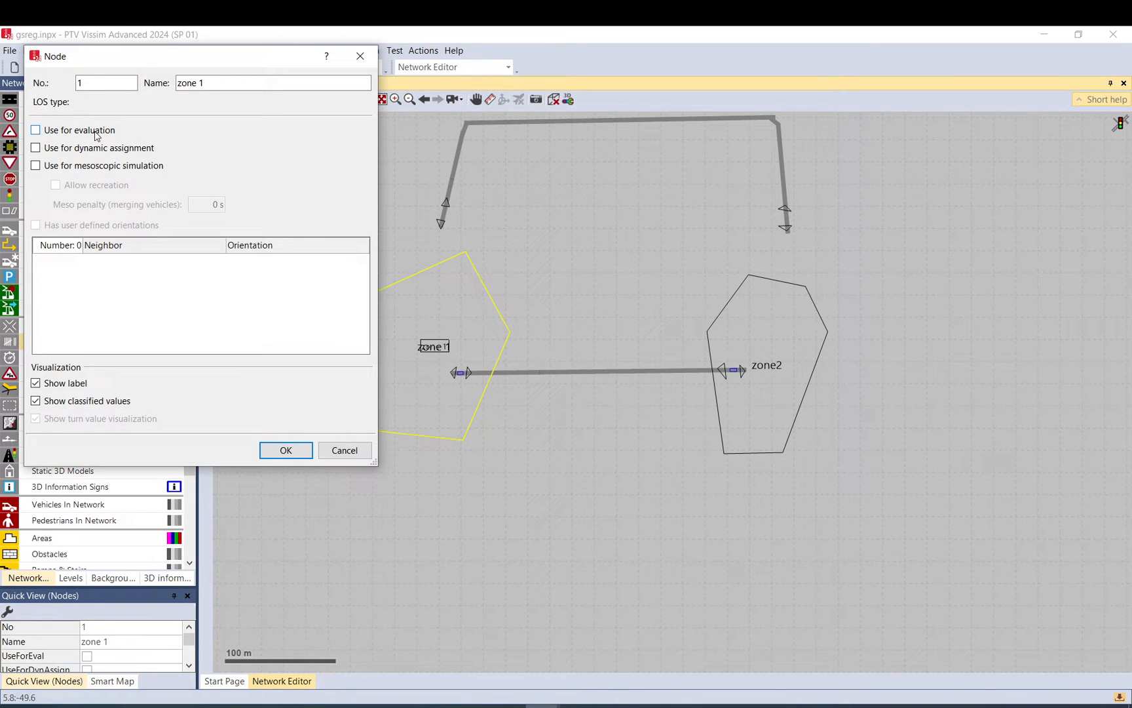
pyautogui.moveTo(97, 136)
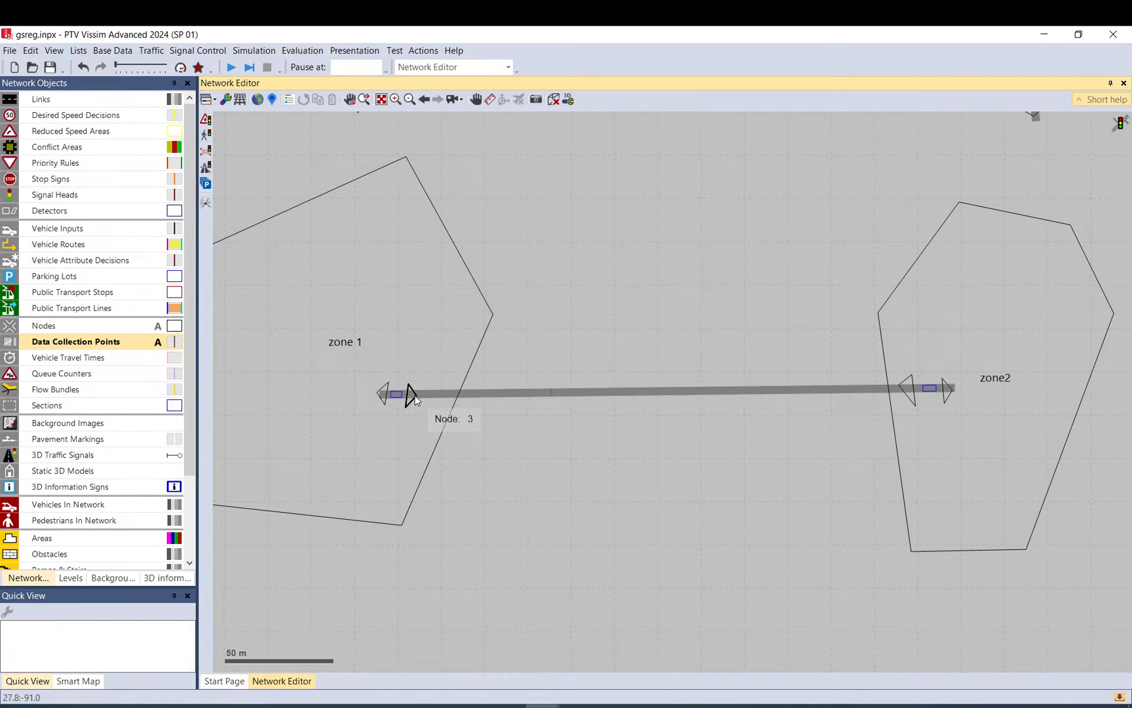
# Show parking lot 2's properties: a zone connector on link 1 assigned to zone 2
pyautogui.click(410, 392)
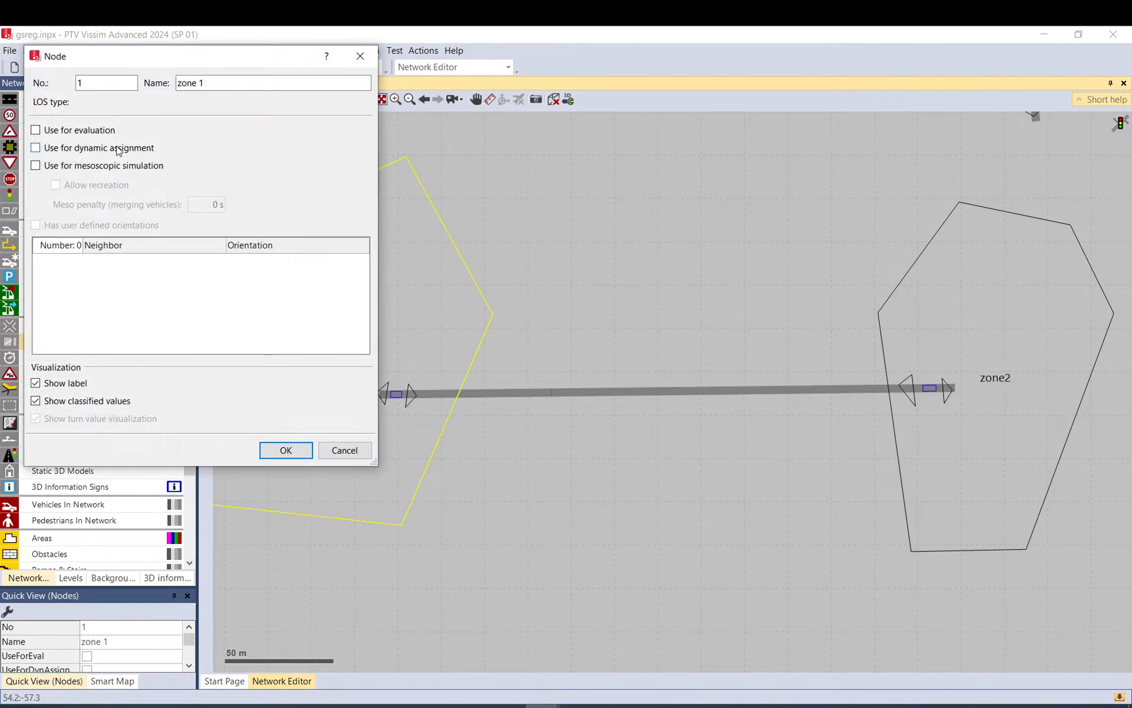
pyautogui.click(286, 450)
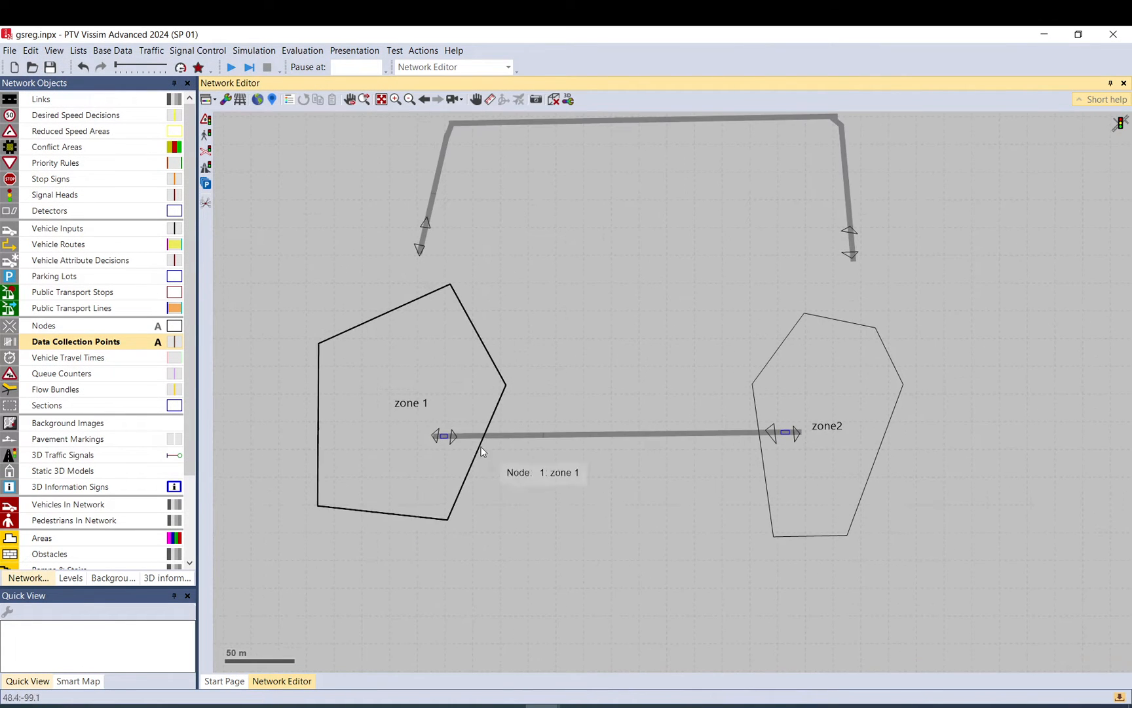
pyautogui.moveTo(788, 434)
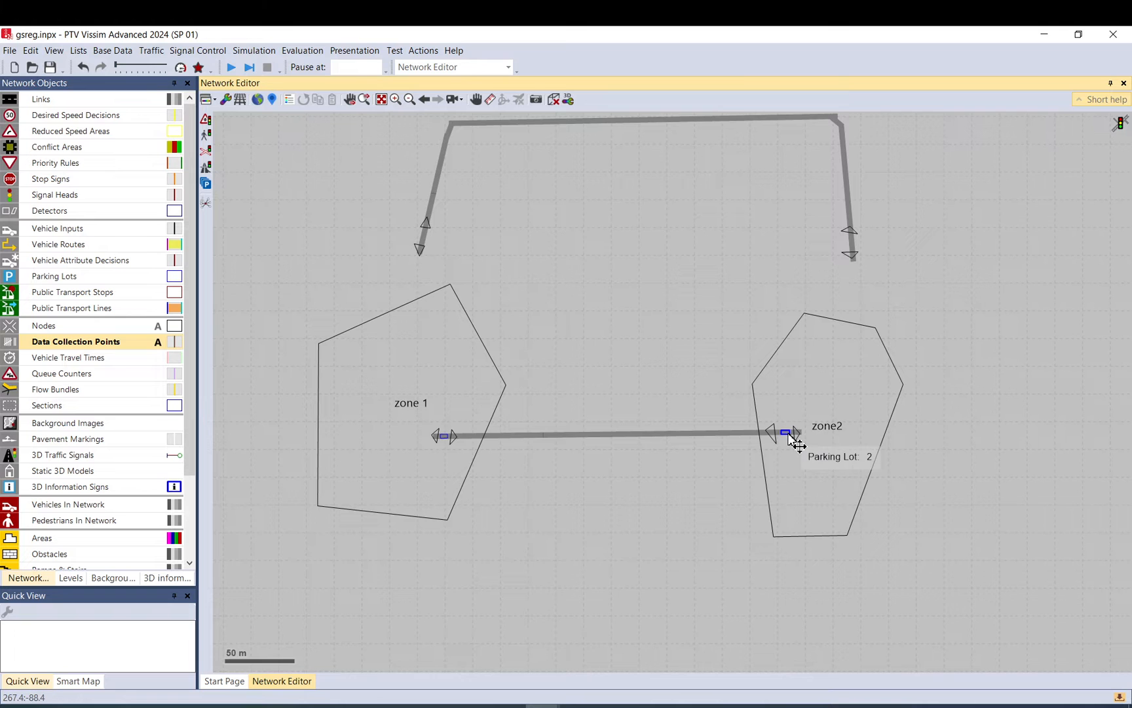
pyautogui.moveTo(665, 462)
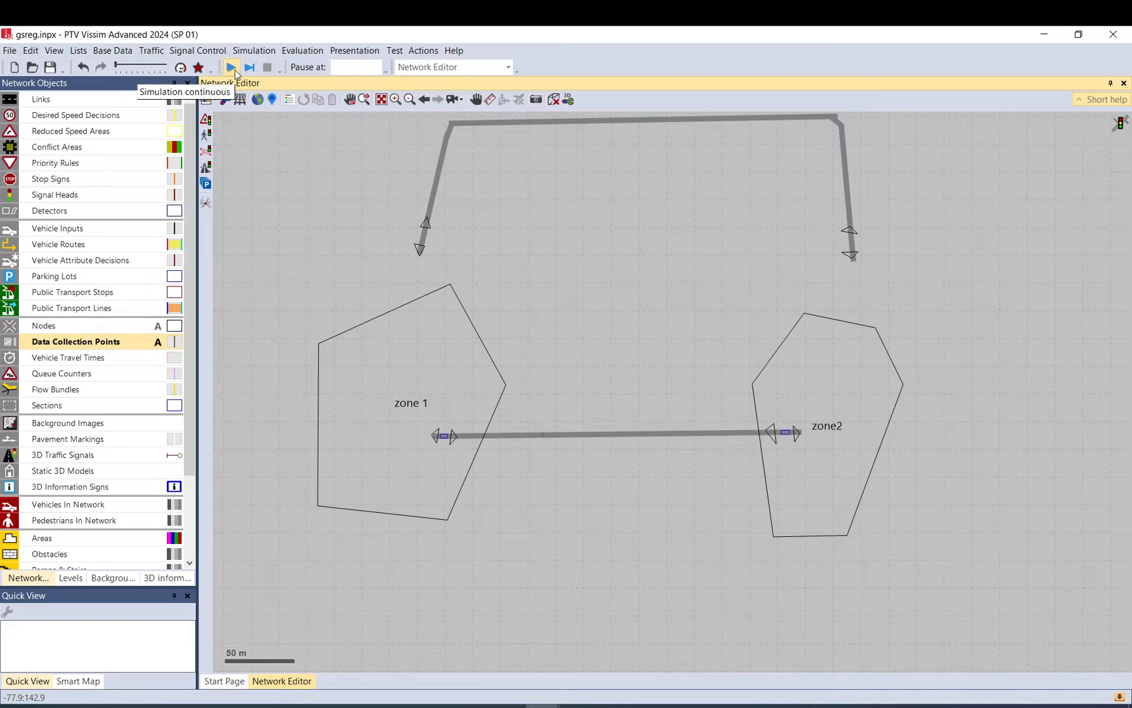
pyautogui.click(231, 67)
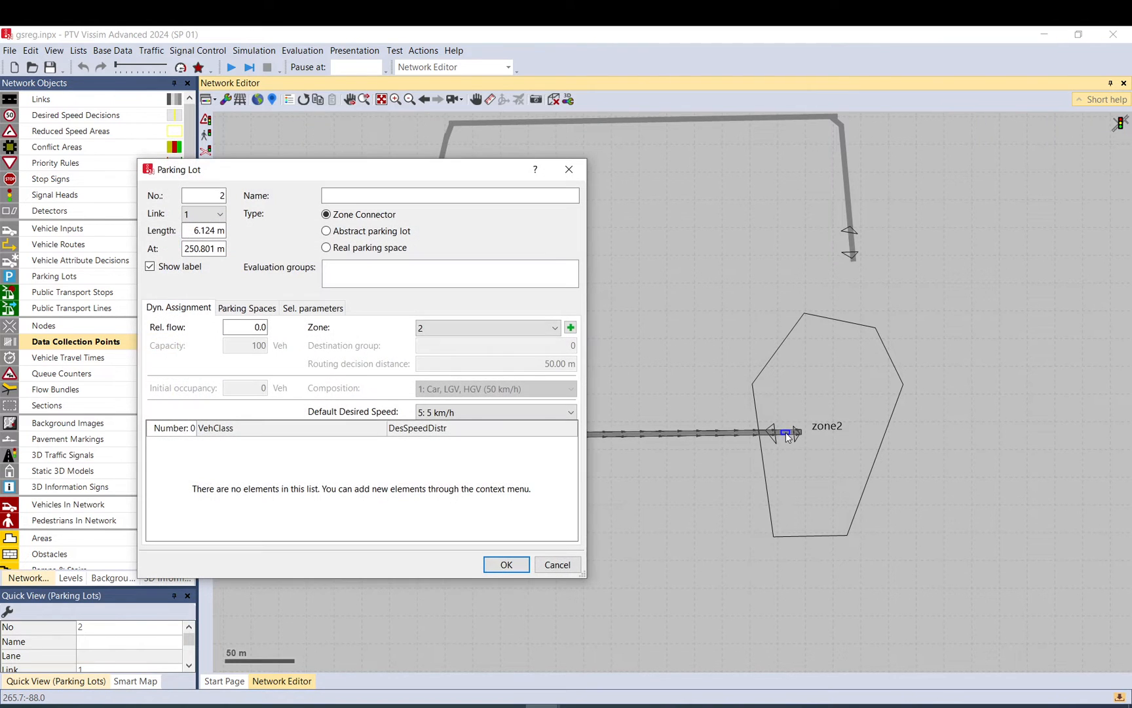
pyautogui.click(245, 328)
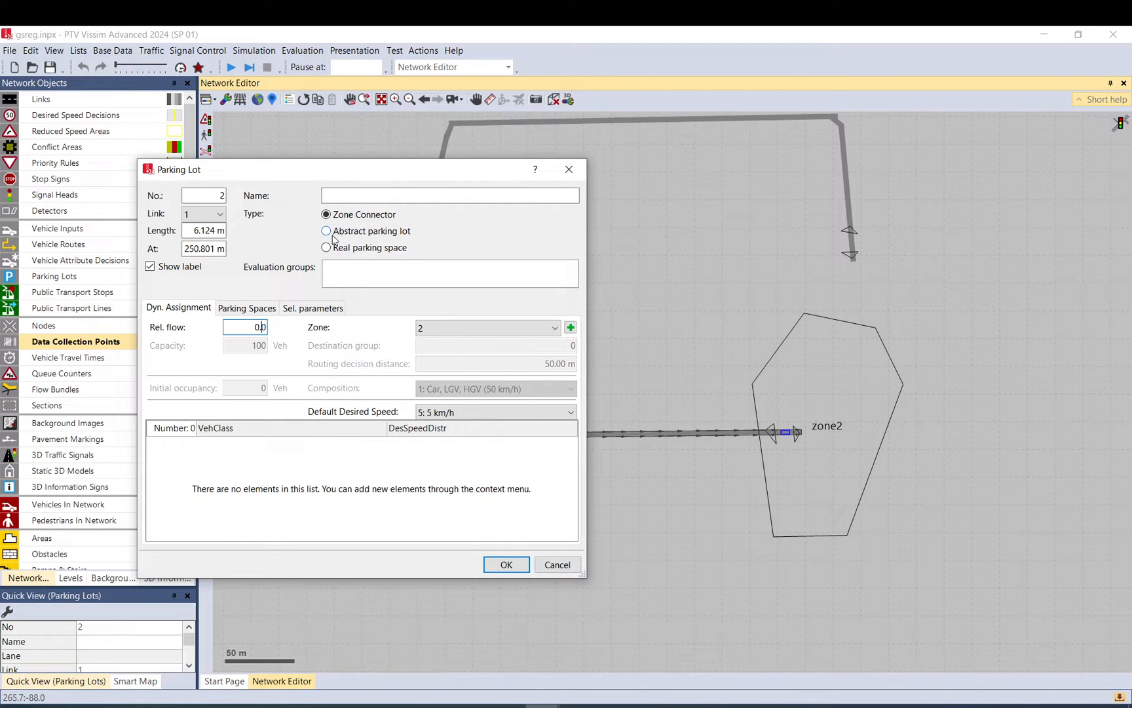
pyautogui.moveTo(415, 250)
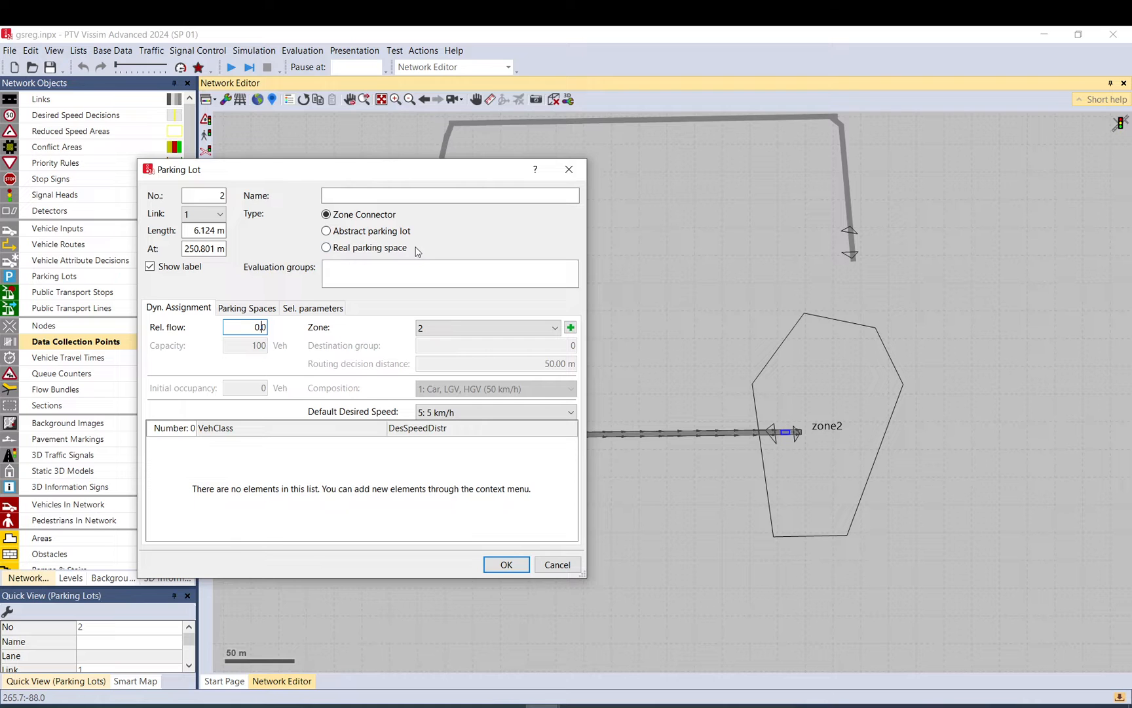
pyautogui.click(488, 327)
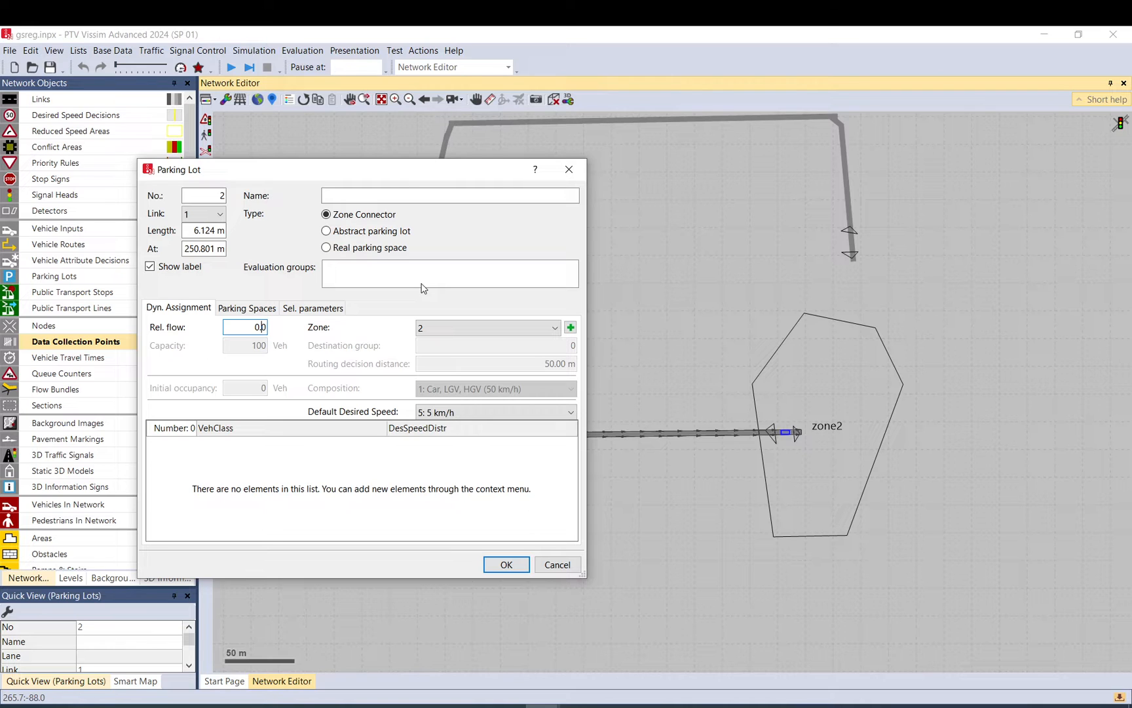
pyautogui.moveTo(421, 285)
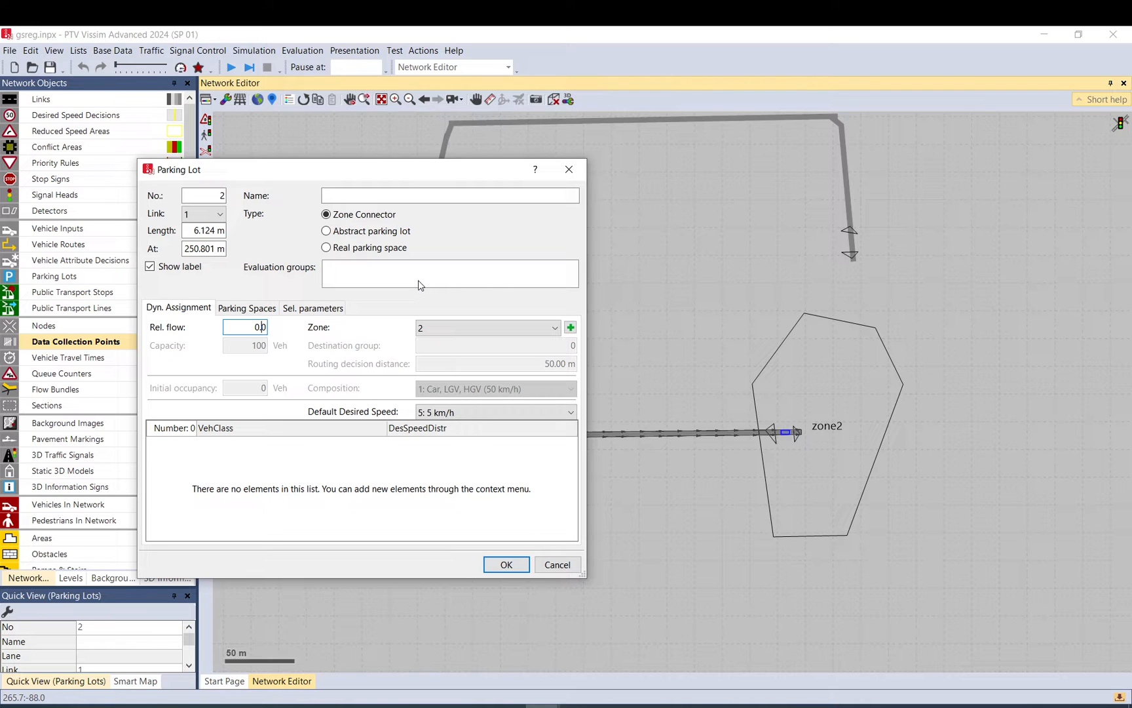
pyautogui.moveTo(428, 319)
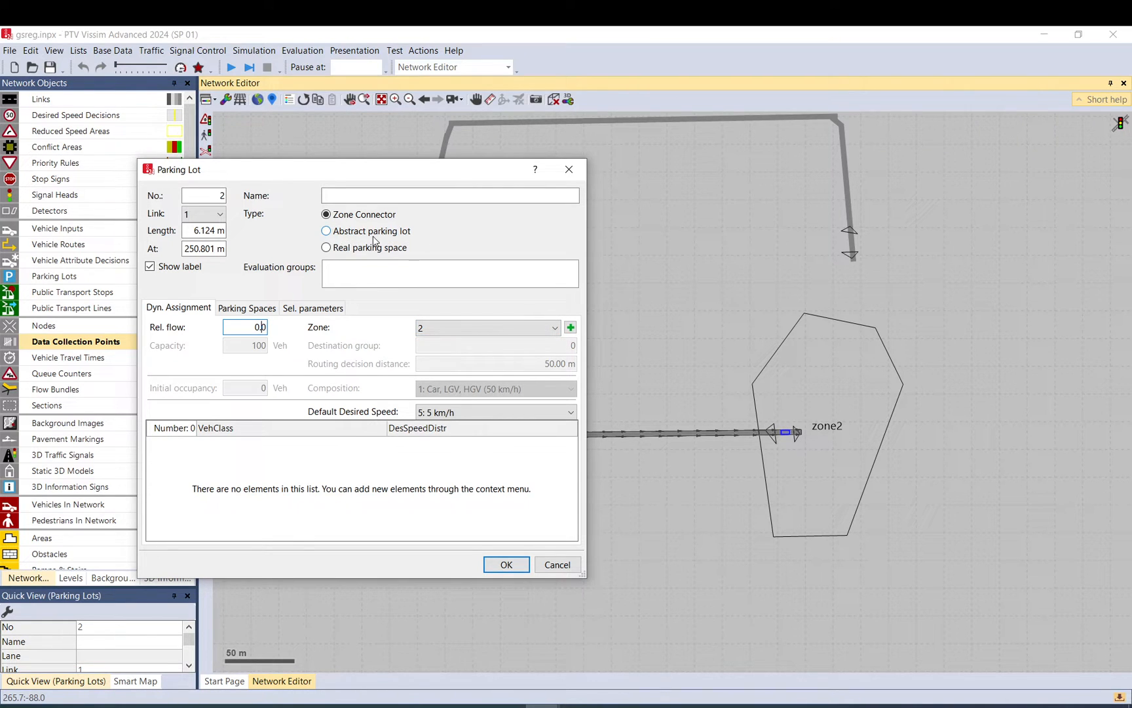
pyautogui.moveTo(475, 302)
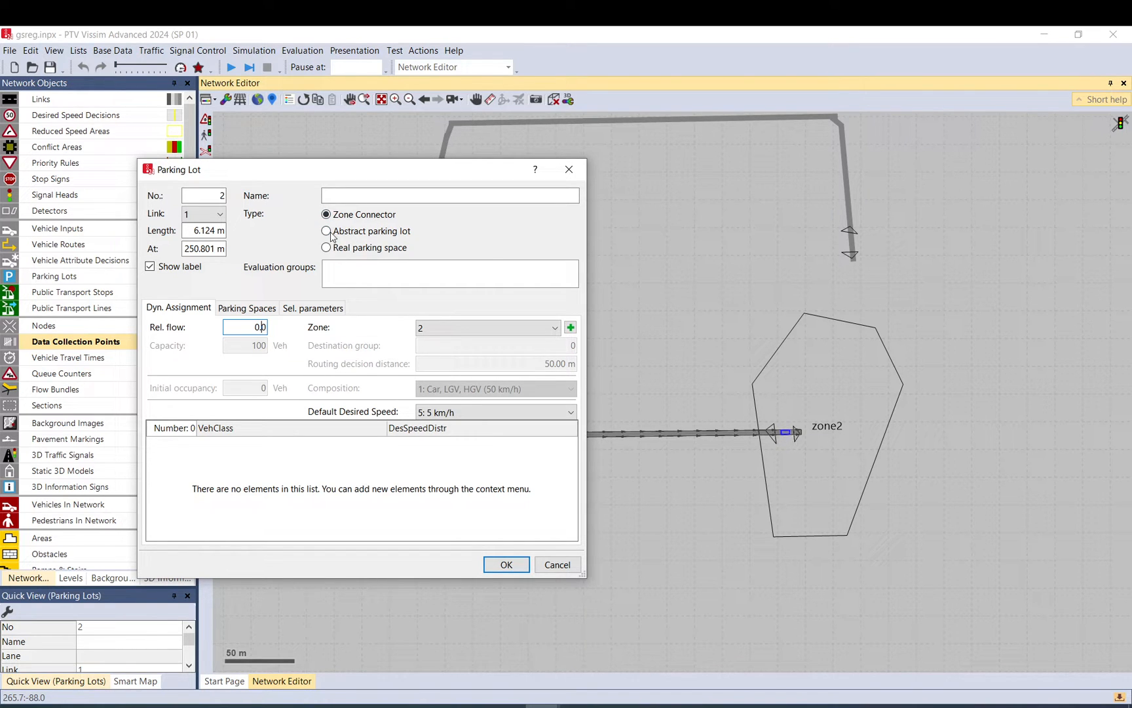
pyautogui.moveTo(406, 236)
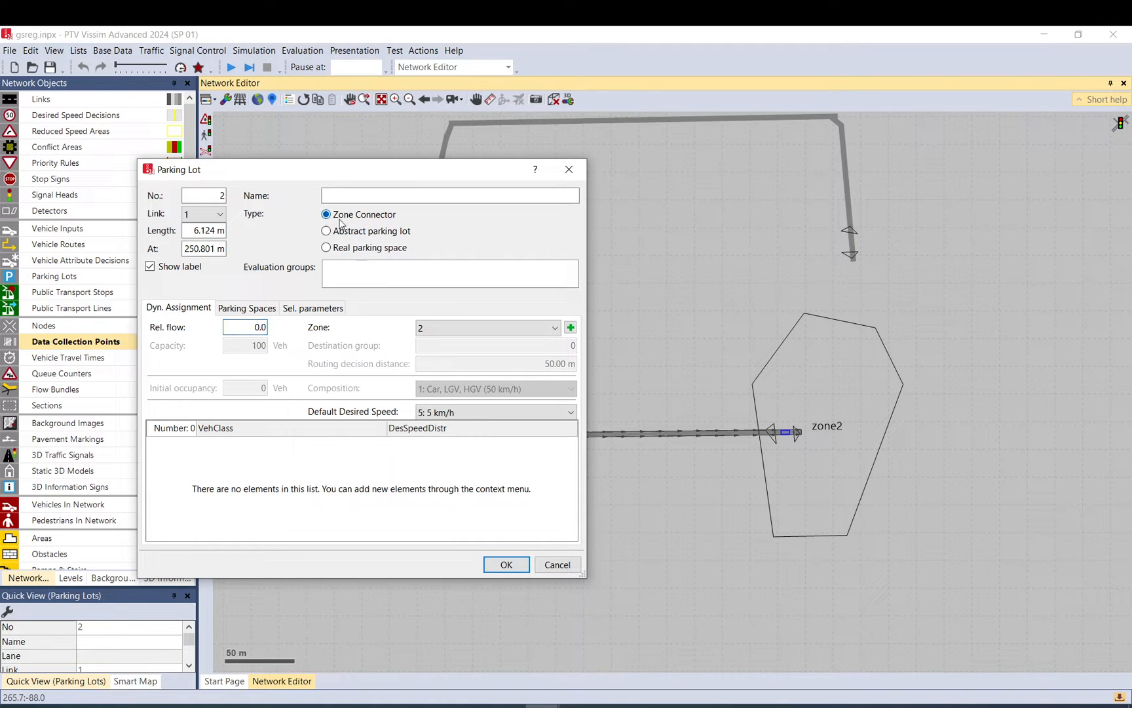
pyautogui.click(486, 328)
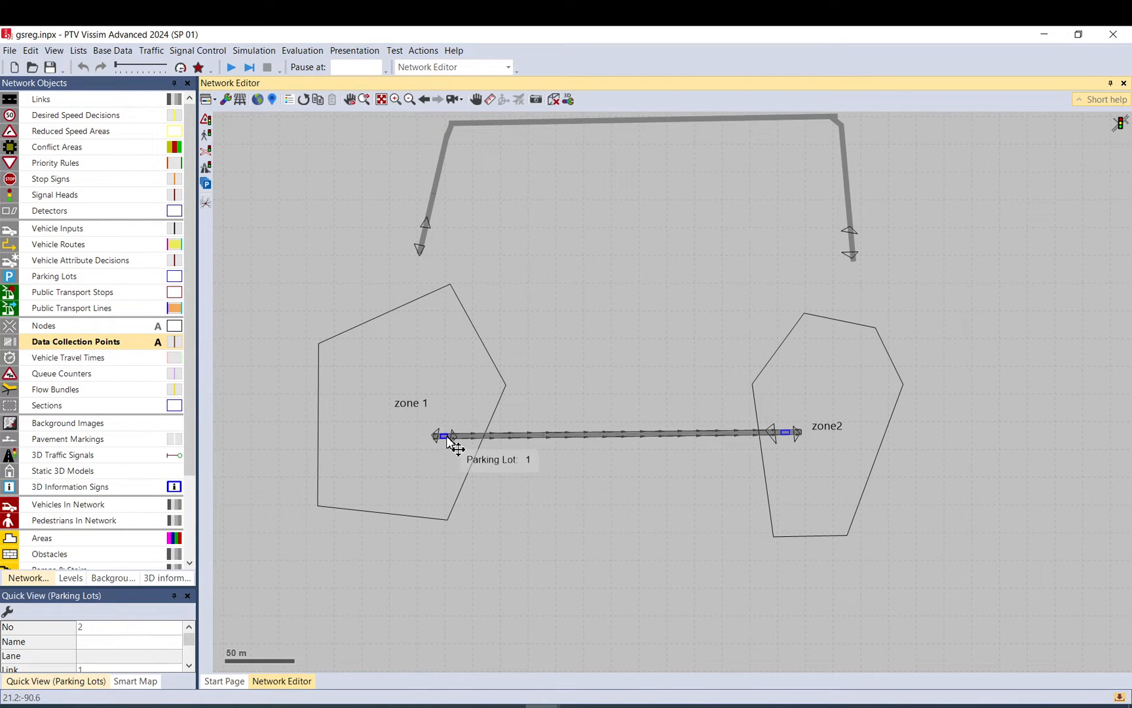
pyautogui.doubleClick(448, 436)
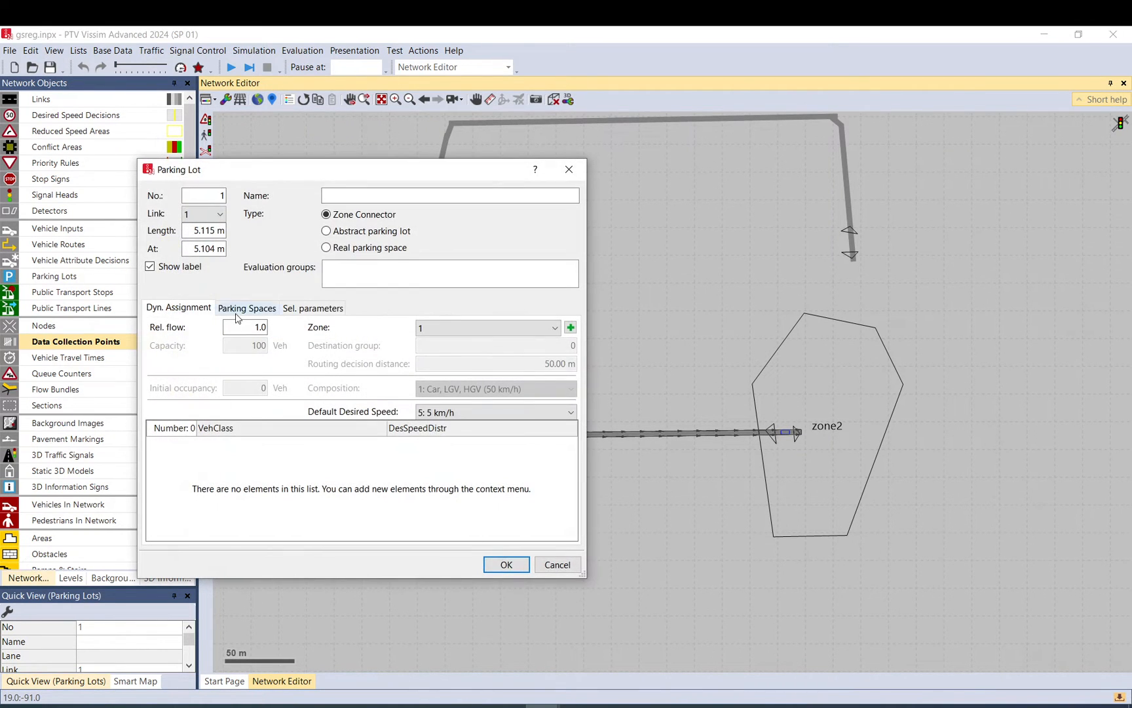
pyautogui.click(245, 326)
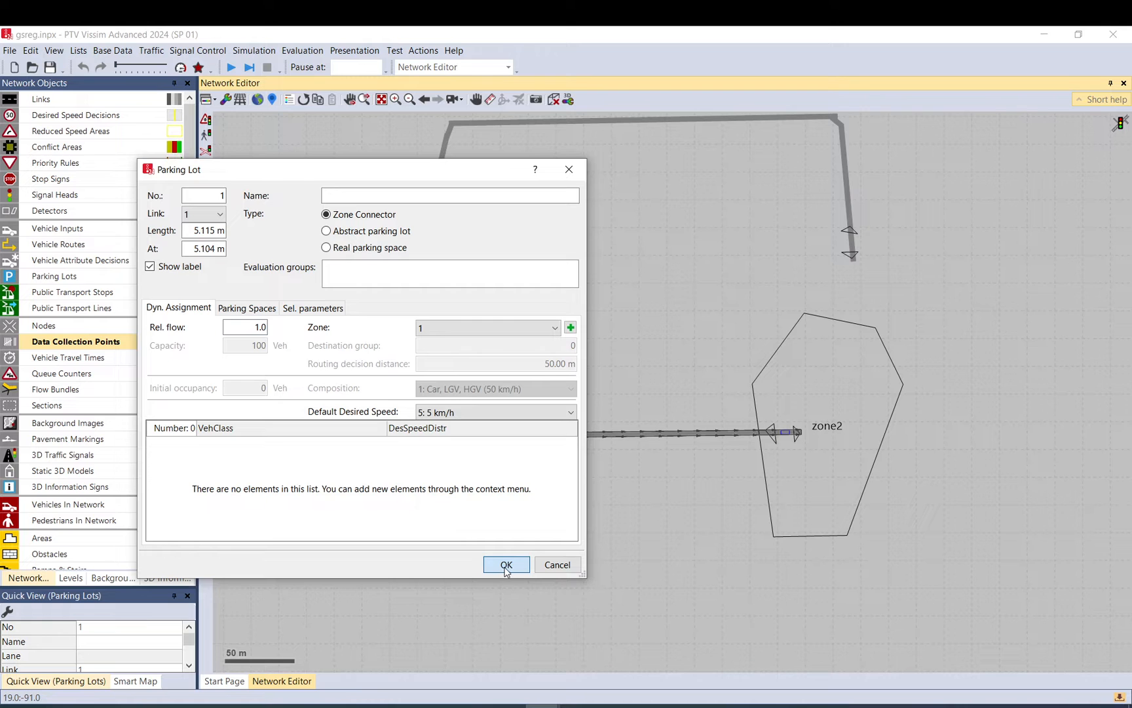
pyautogui.click(506, 563)
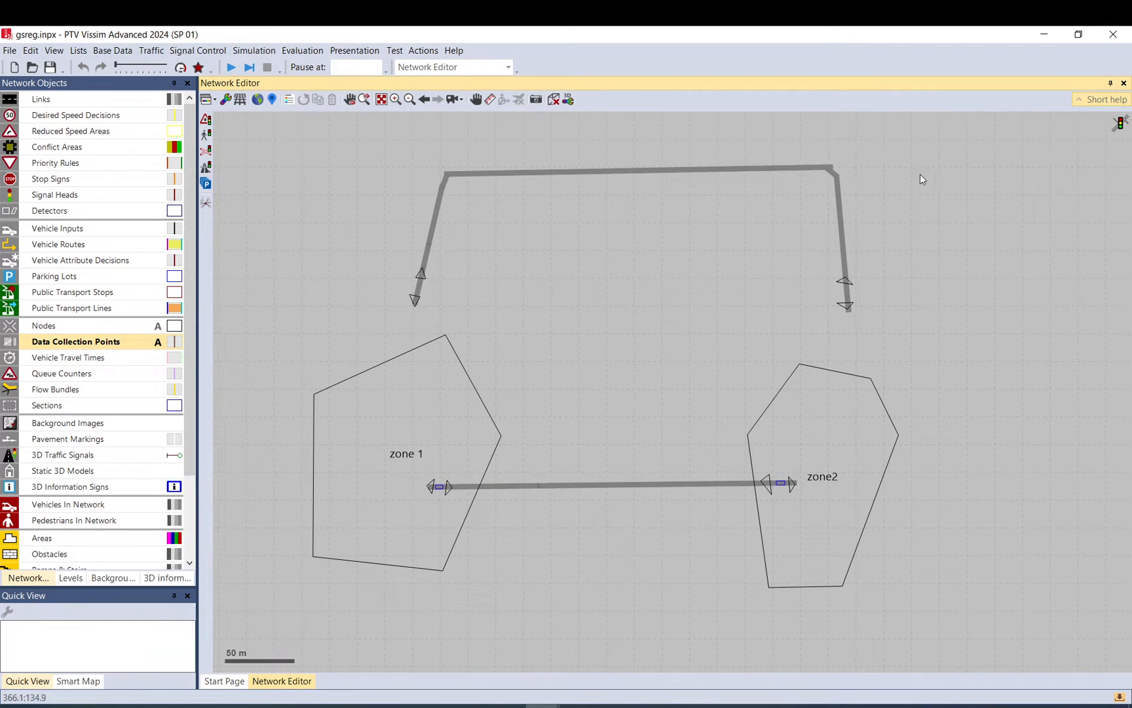
# Move the upper U-shaped link 2 and switch Network Objects to Parking Lots
pyautogui.click(640, 176)
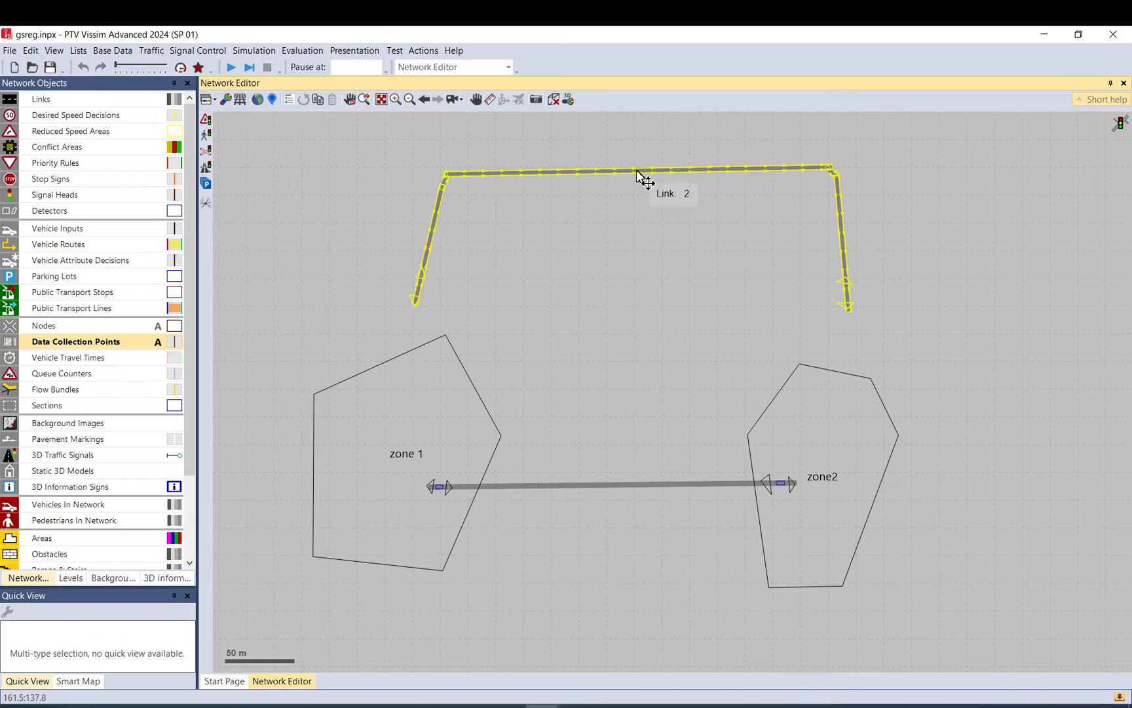
pyautogui.moveTo(640, 176); pyautogui.dragTo(632, 266)
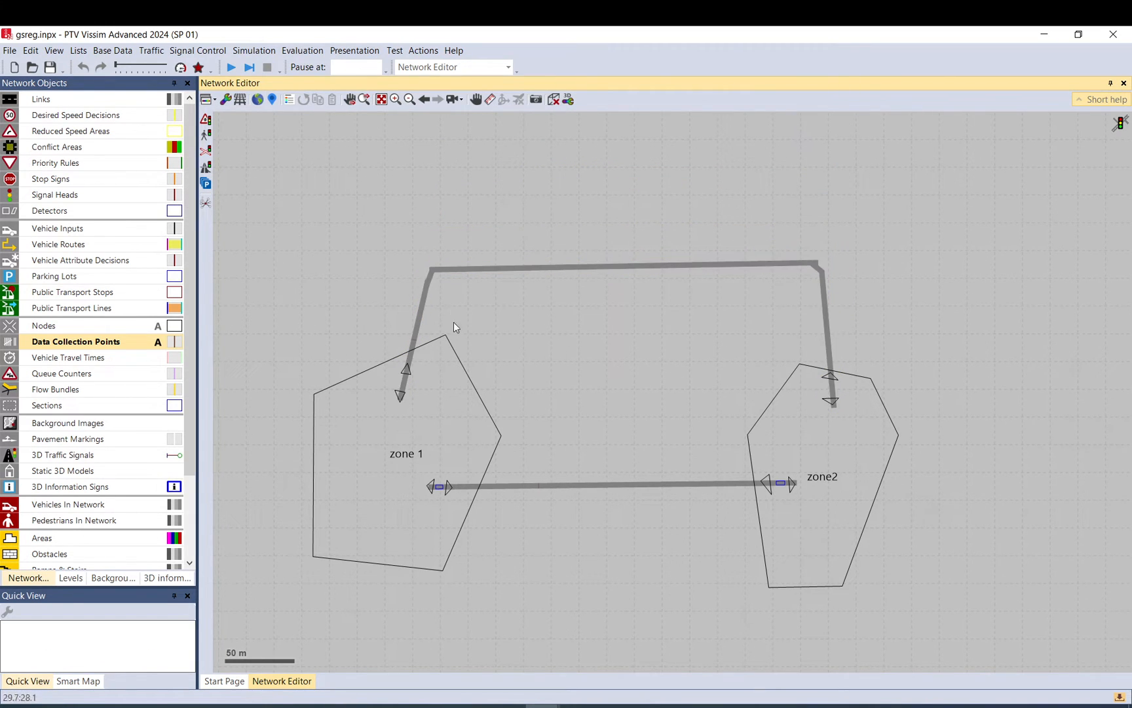
pyautogui.moveTo(422, 417)
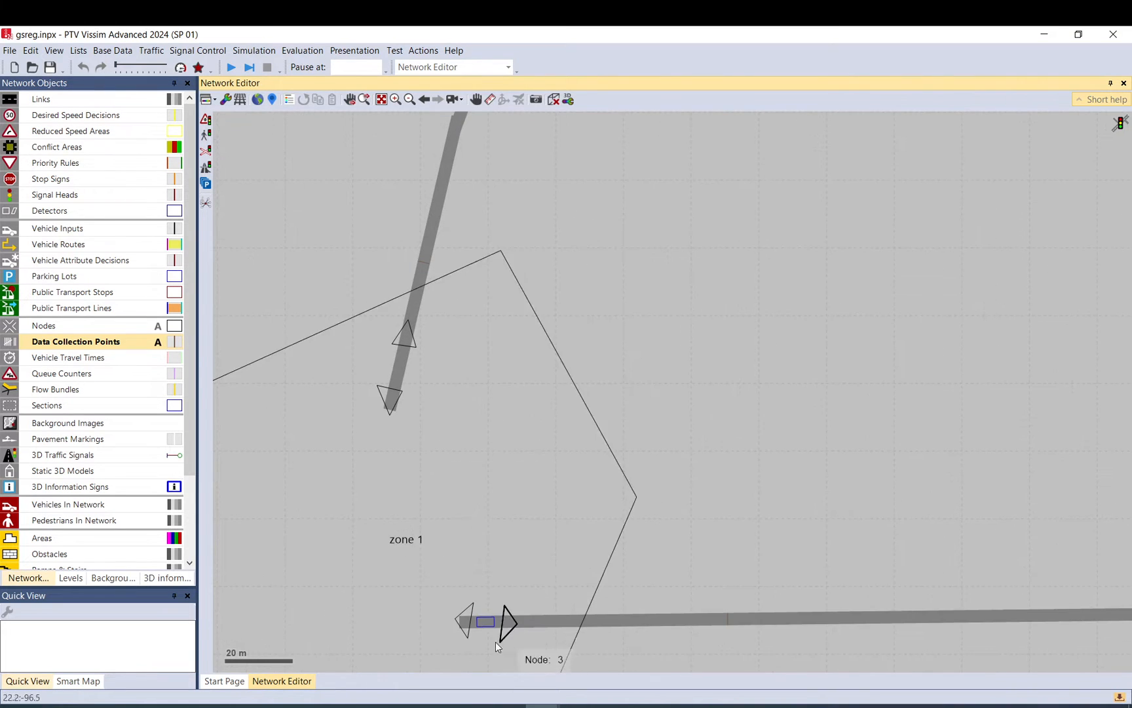
pyautogui.scroll(-3)
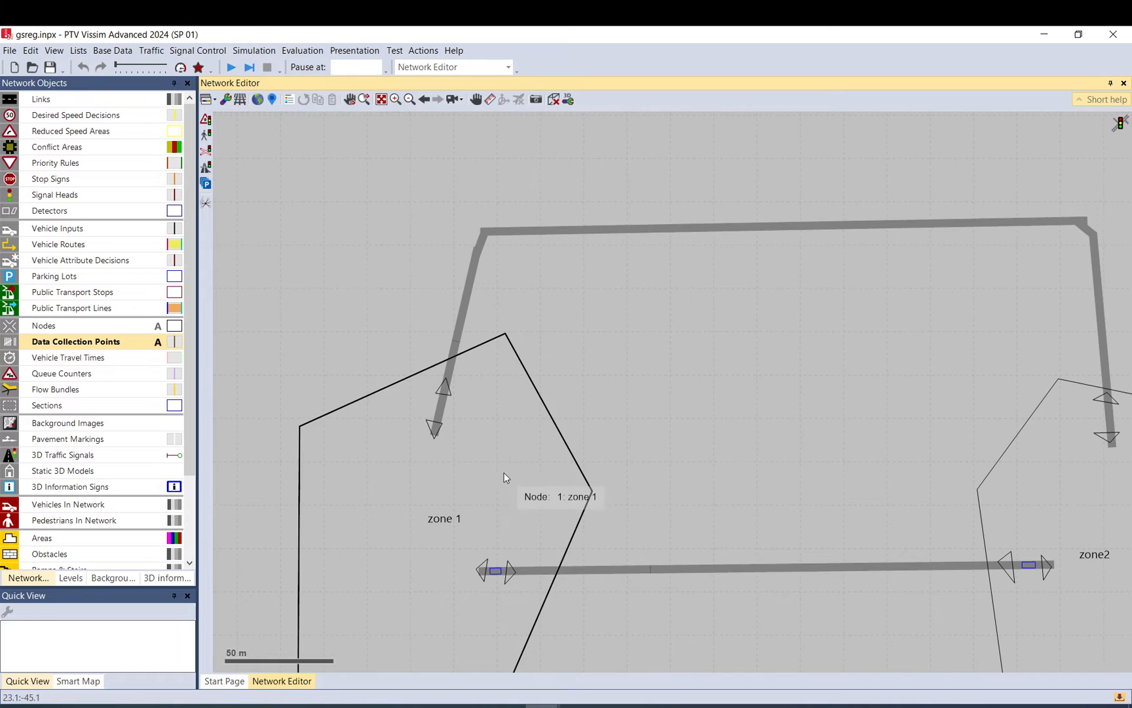
pyautogui.moveTo(498, 578)
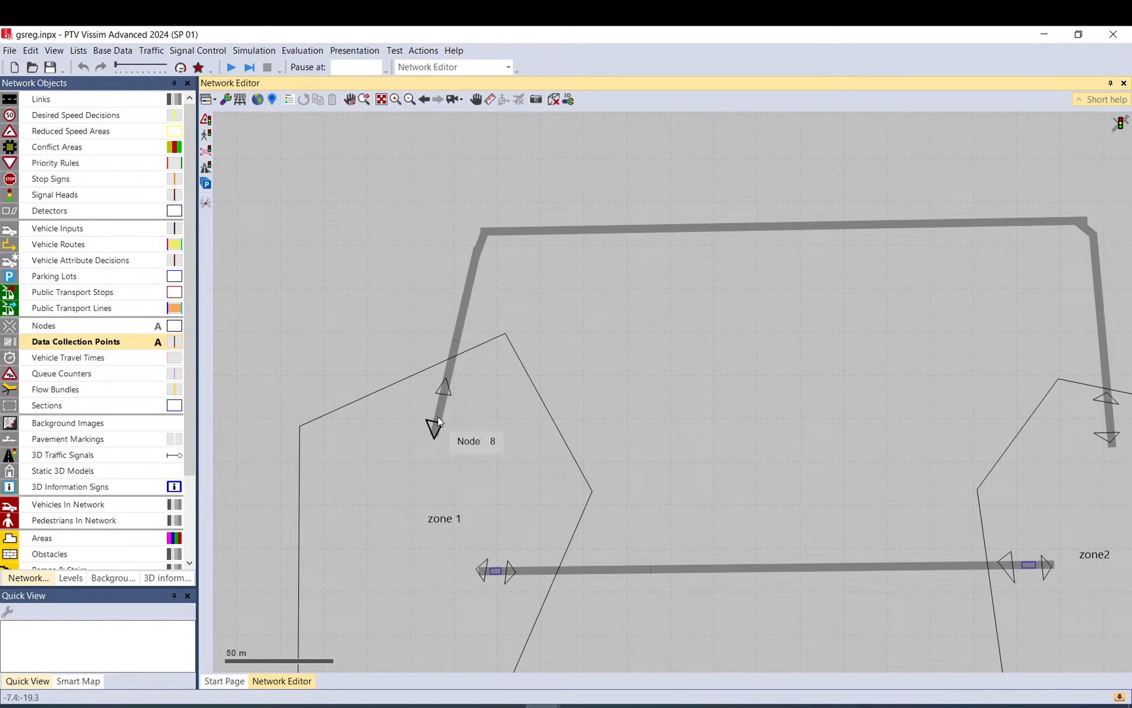
pyautogui.click(56, 276)
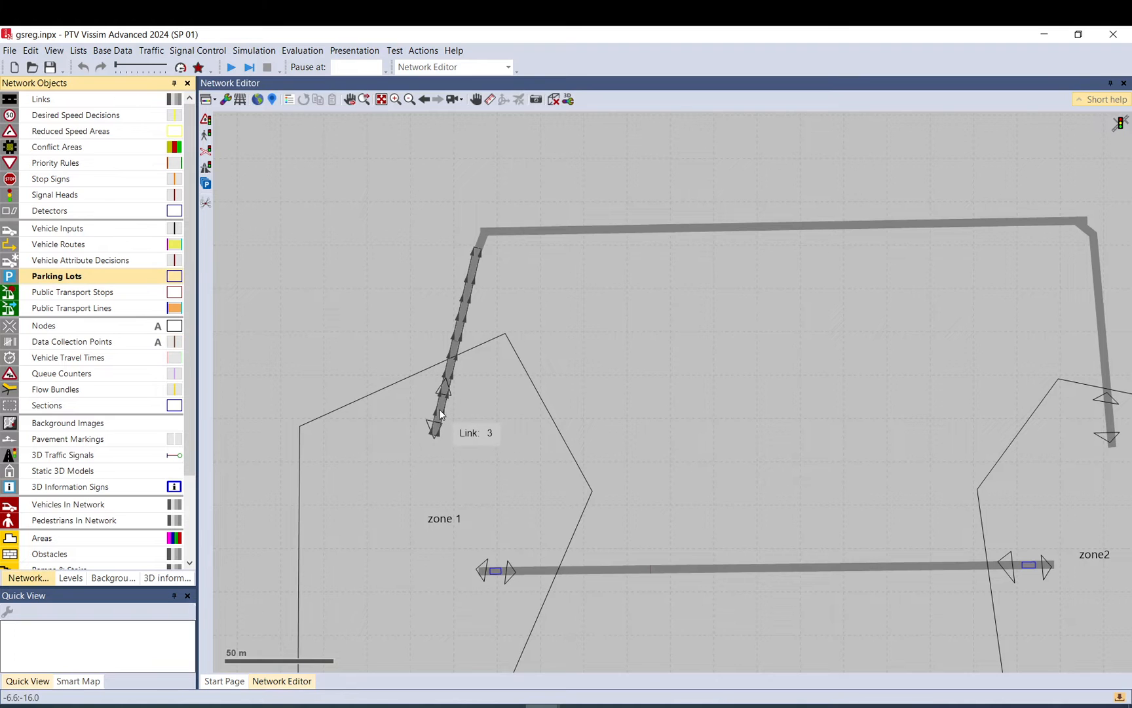
# Create parking lot 3 on link 3 inside zone 1 and assign it to zone 1
pyautogui.doubleClick(441, 415)
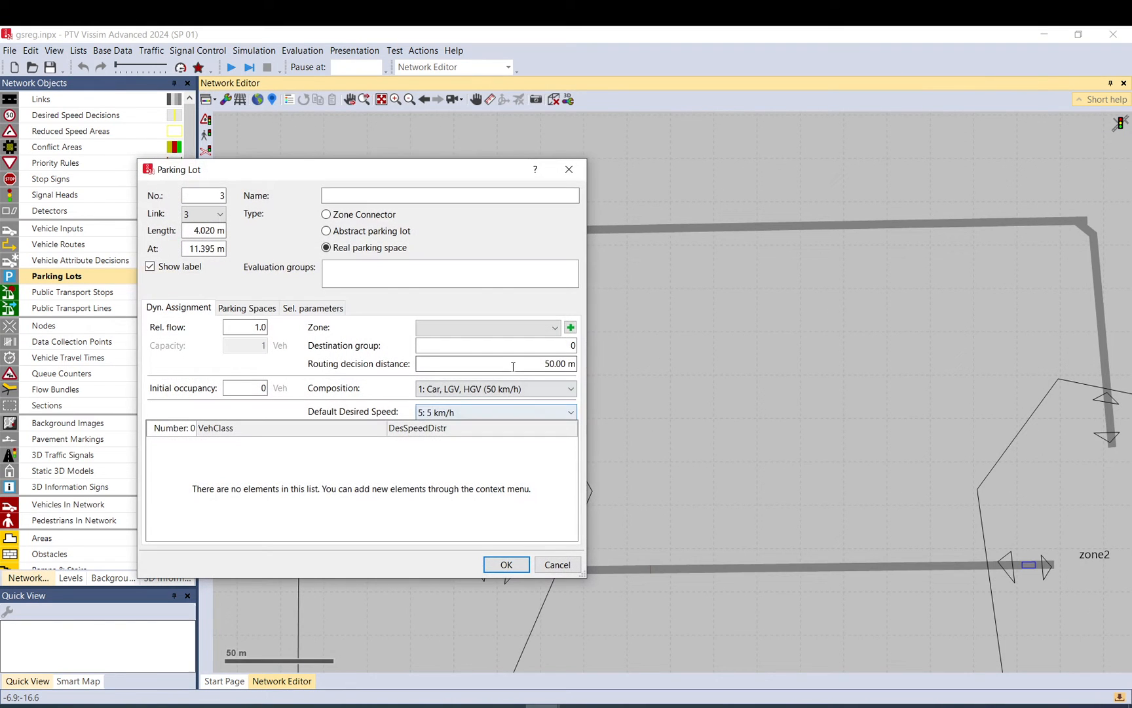
pyautogui.click(488, 328)
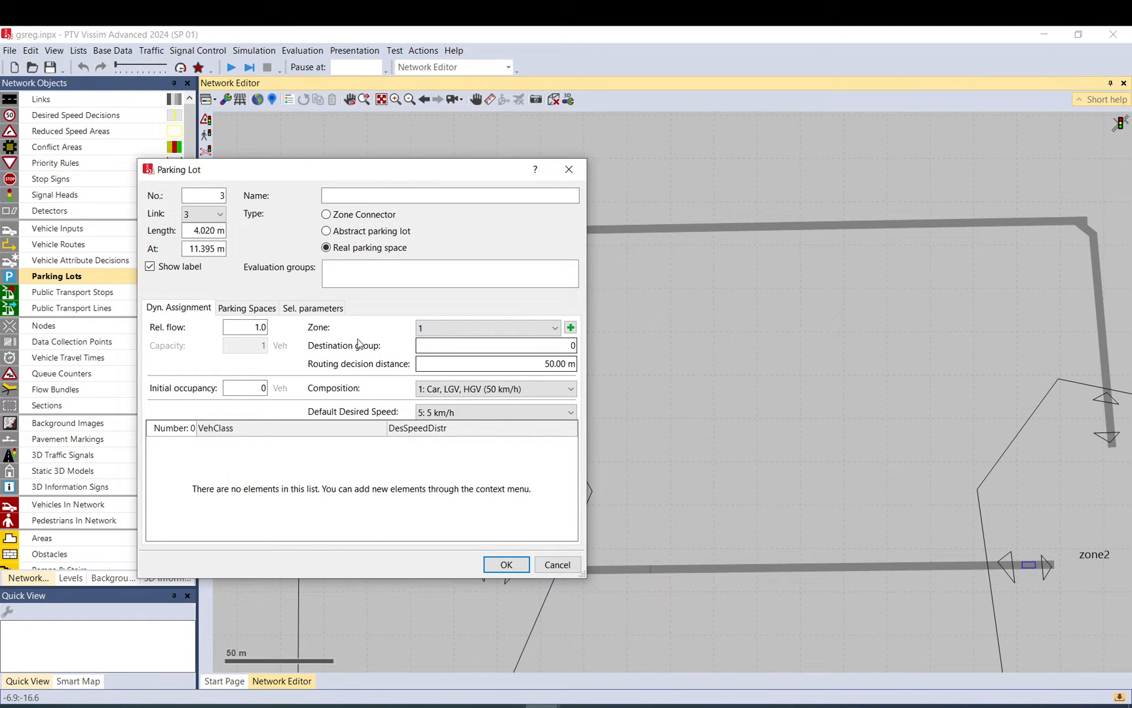
pyautogui.click(246, 328)
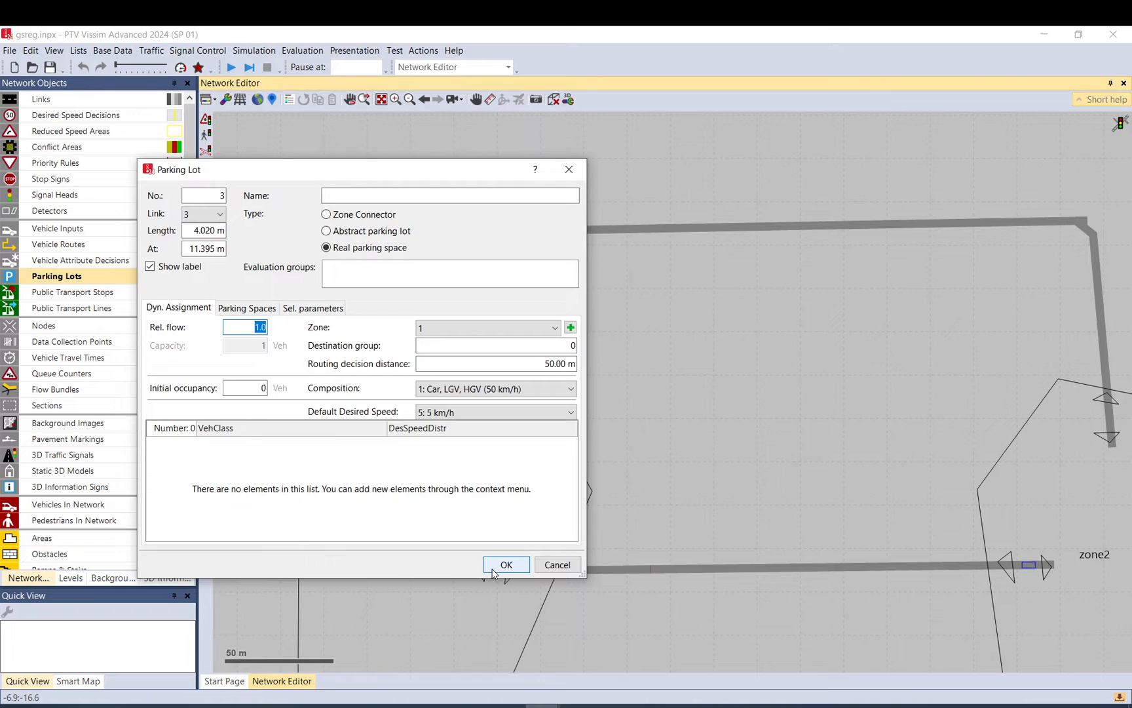
pyautogui.click(506, 563)
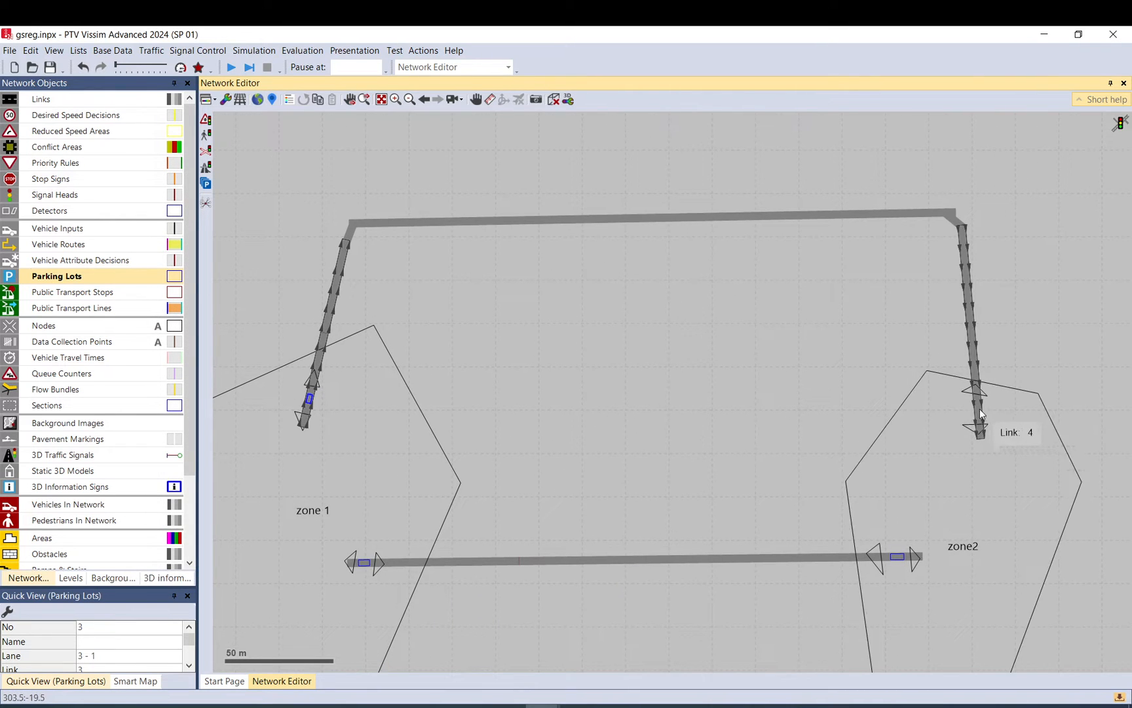
# Check parking lot 4, then set parking lot 3's Type to Zone Connector for zone 1
pyautogui.doubleClick(978, 410)
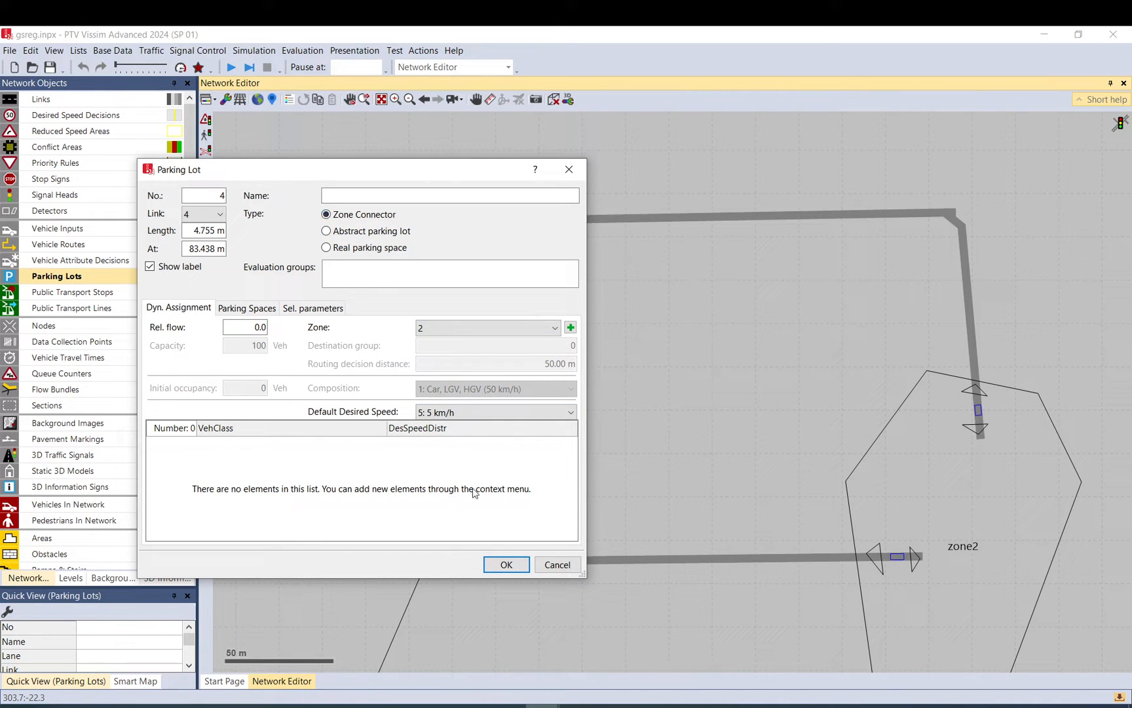
pyautogui.click(505, 564)
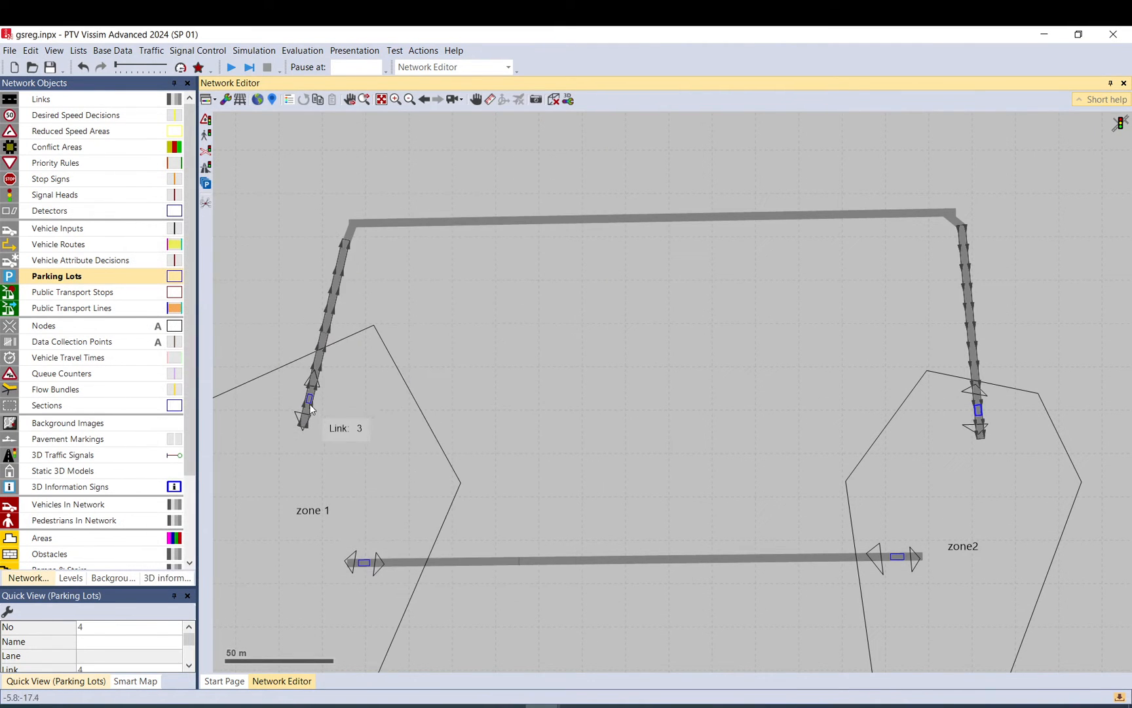
pyautogui.doubleClick(308, 400)
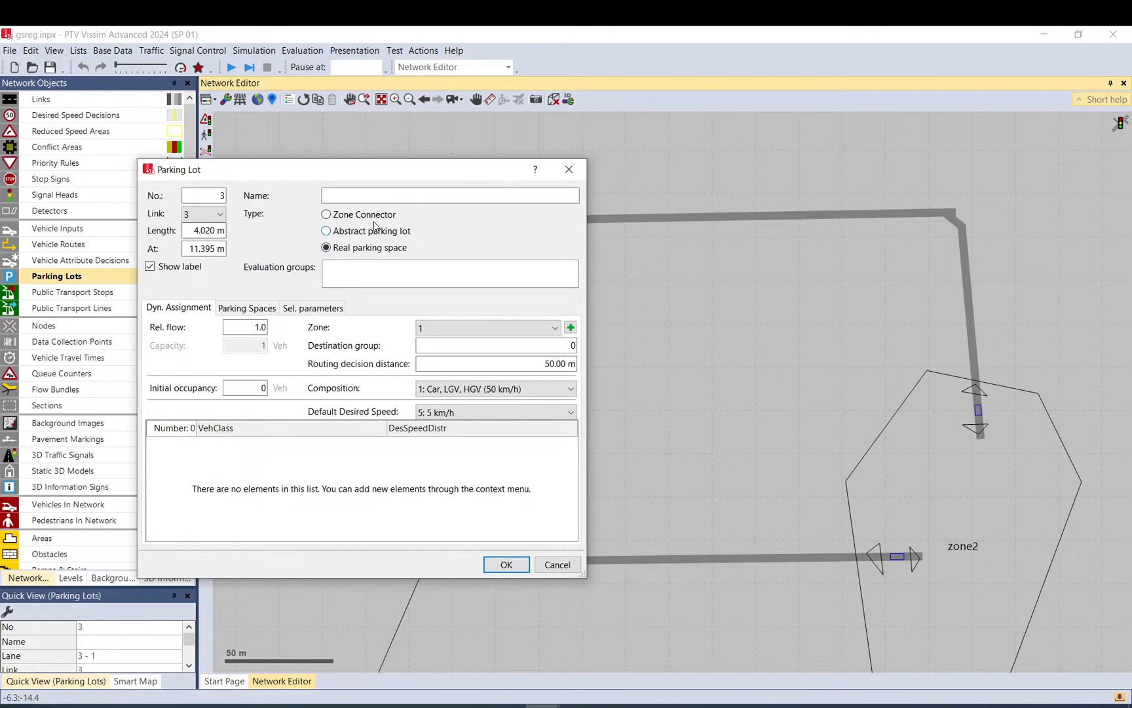
pyautogui.click(327, 214)
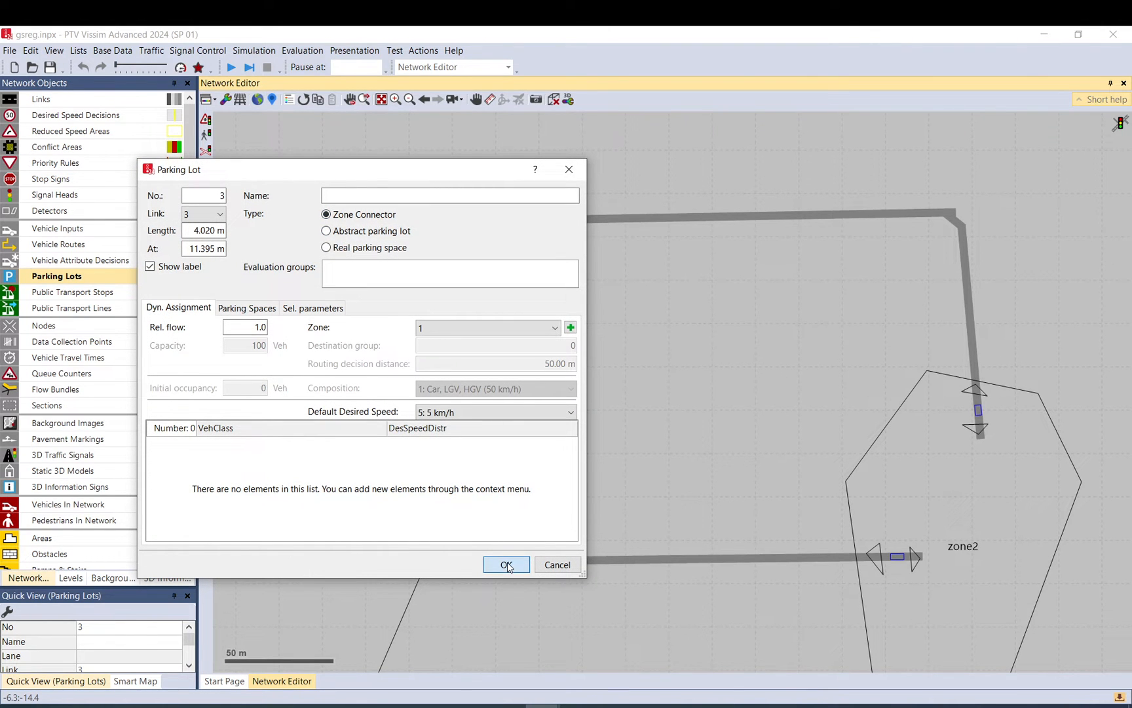
pyautogui.click(506, 563)
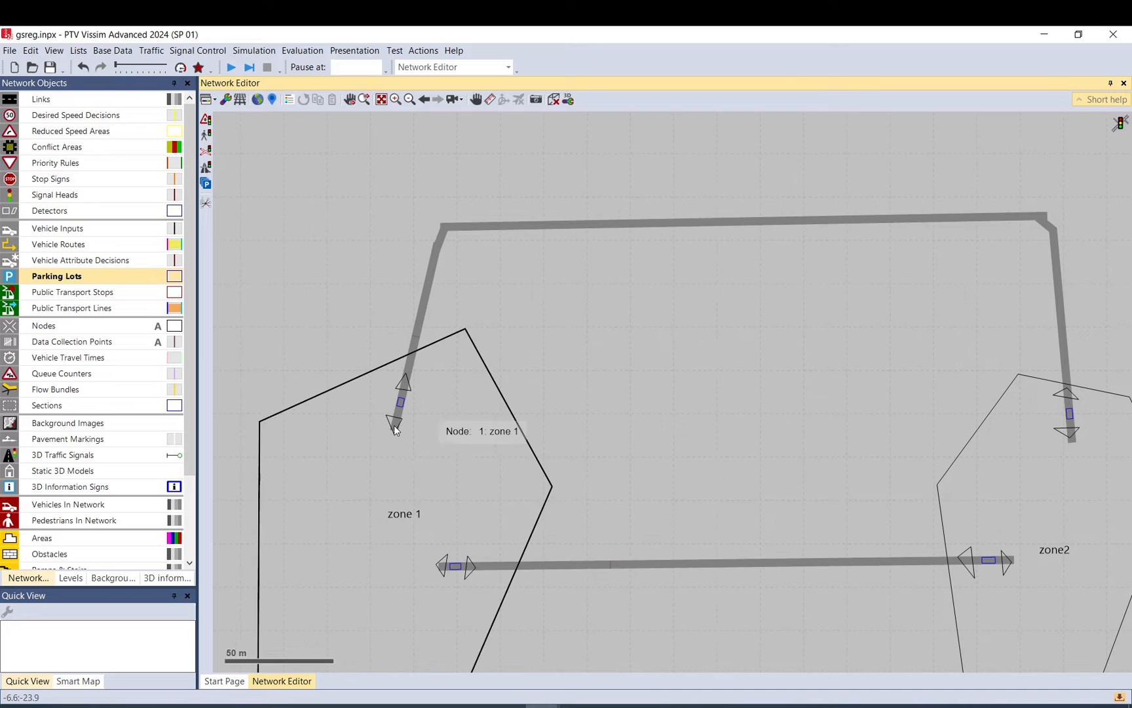
pyautogui.moveTo(402, 403)
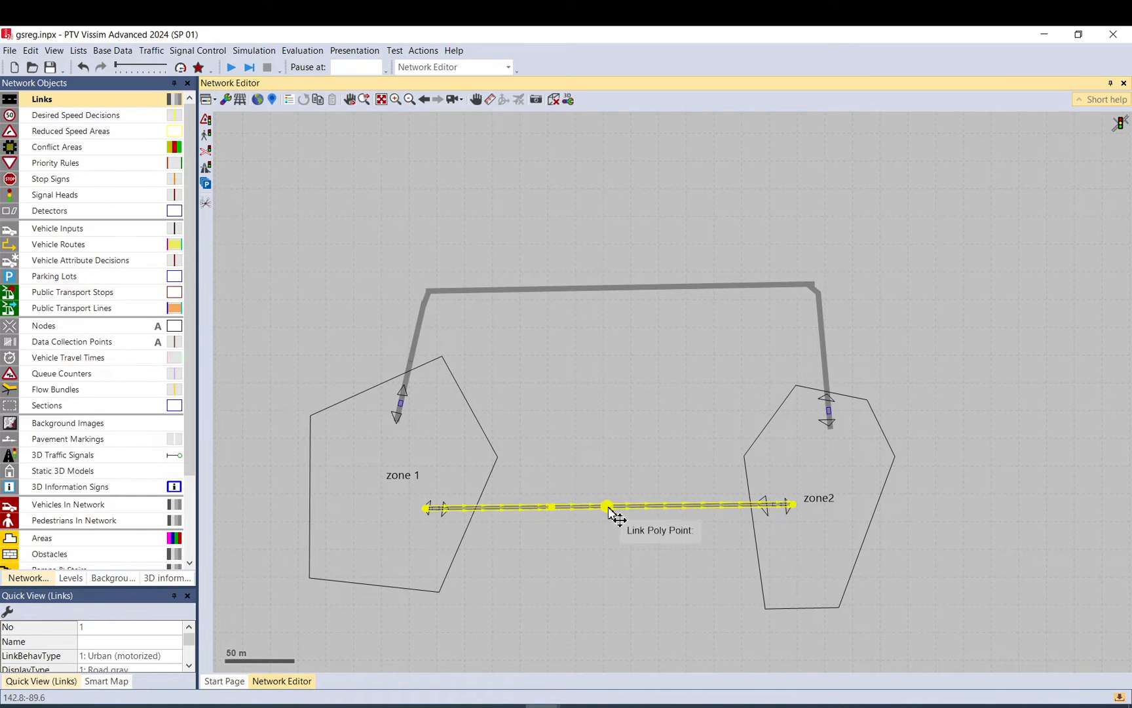
# Drag link 1's middle poly point down into a long V and adjust the bend point
pyautogui.moveTo(610, 506); pyautogui.dragTo(570, 570)
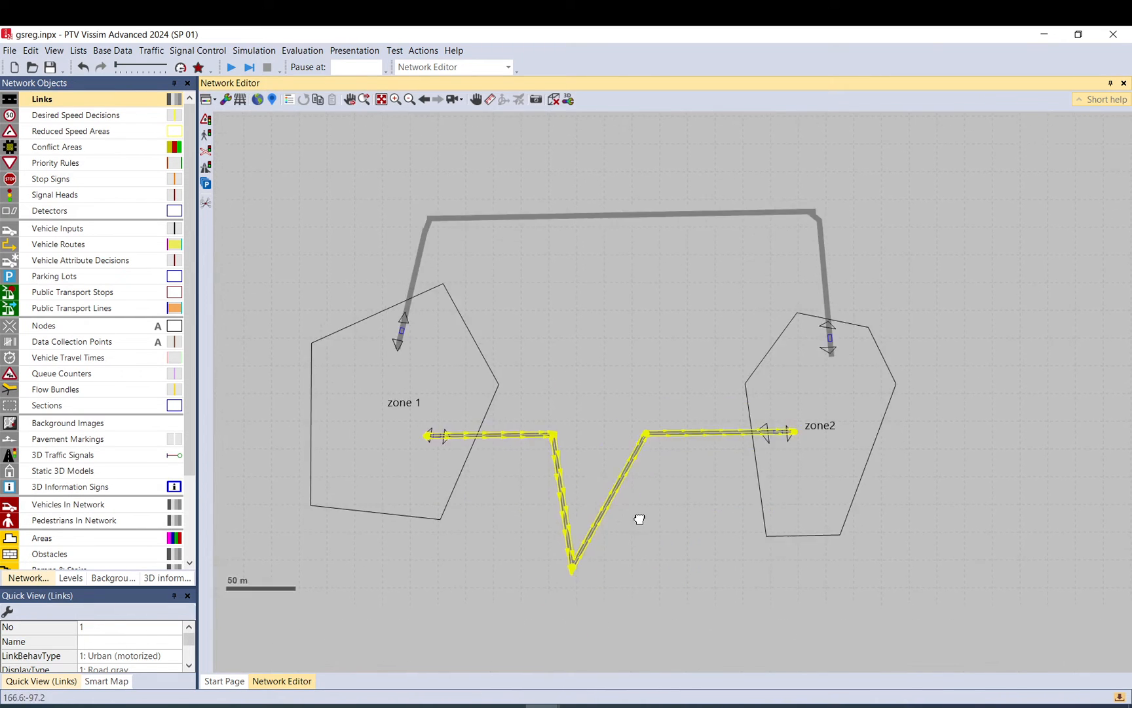
pyautogui.moveTo(573, 571); pyautogui.dragTo(607, 541)
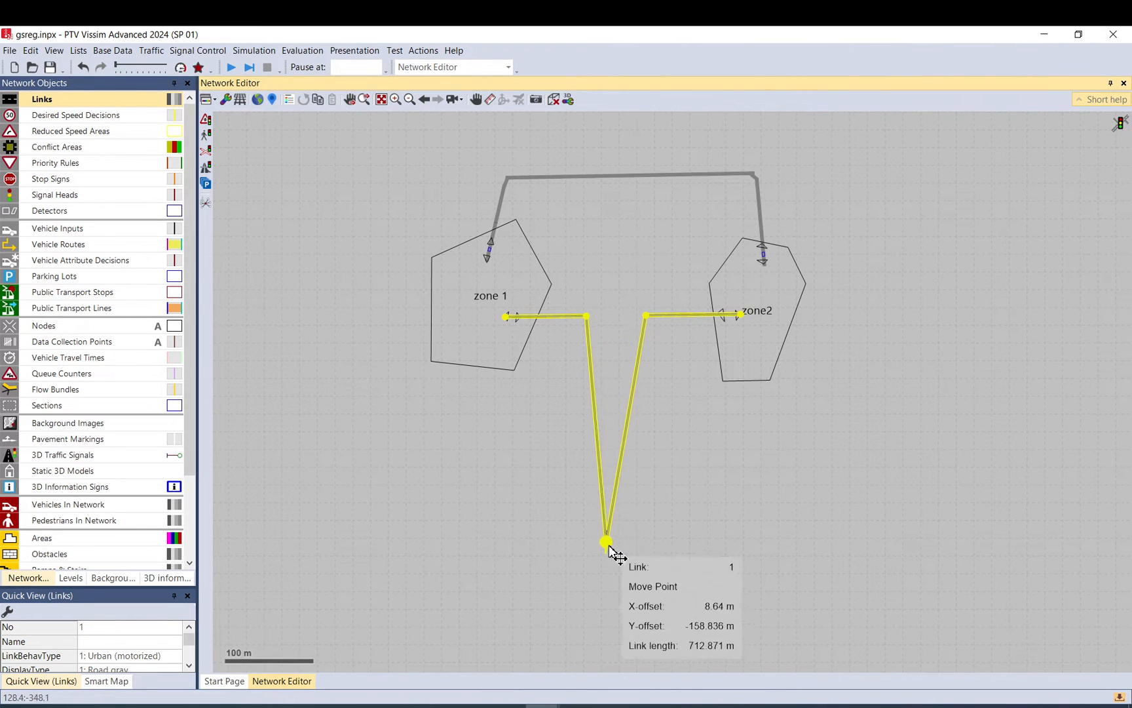
pyautogui.moveTo(606, 542); pyautogui.dragTo(603, 582)
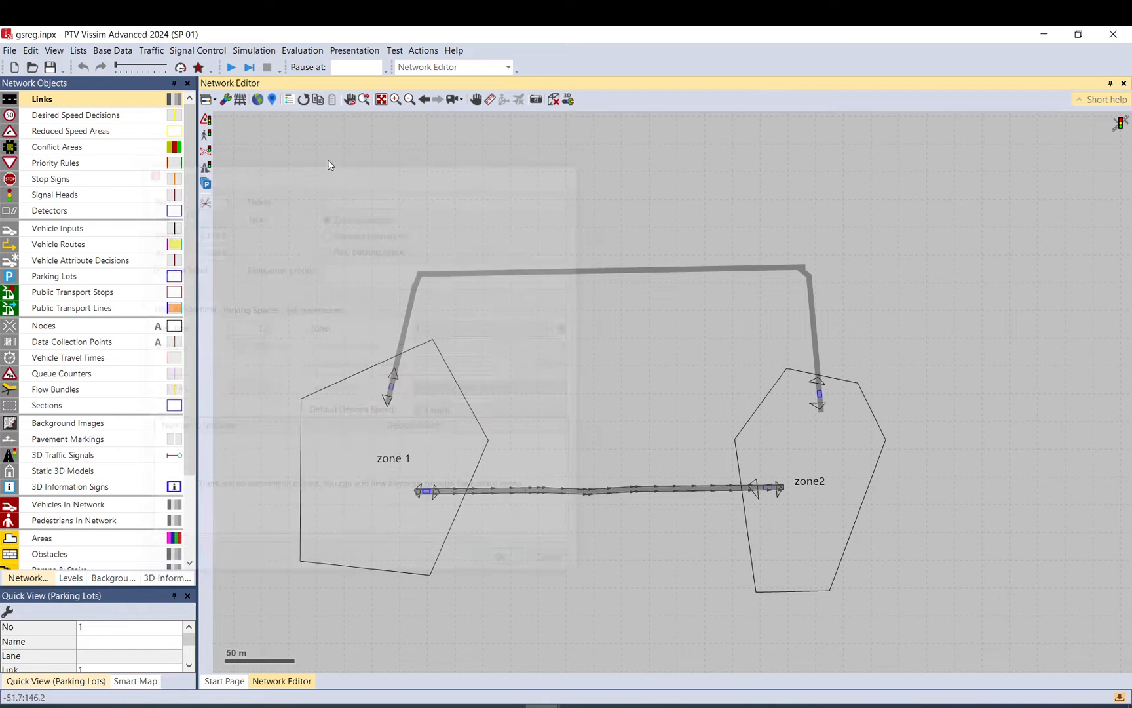
# Set parking lot 3's Rel. flow to 2.0 on the Dyn. Assignment tab and confirm
pyautogui.click(231, 67)
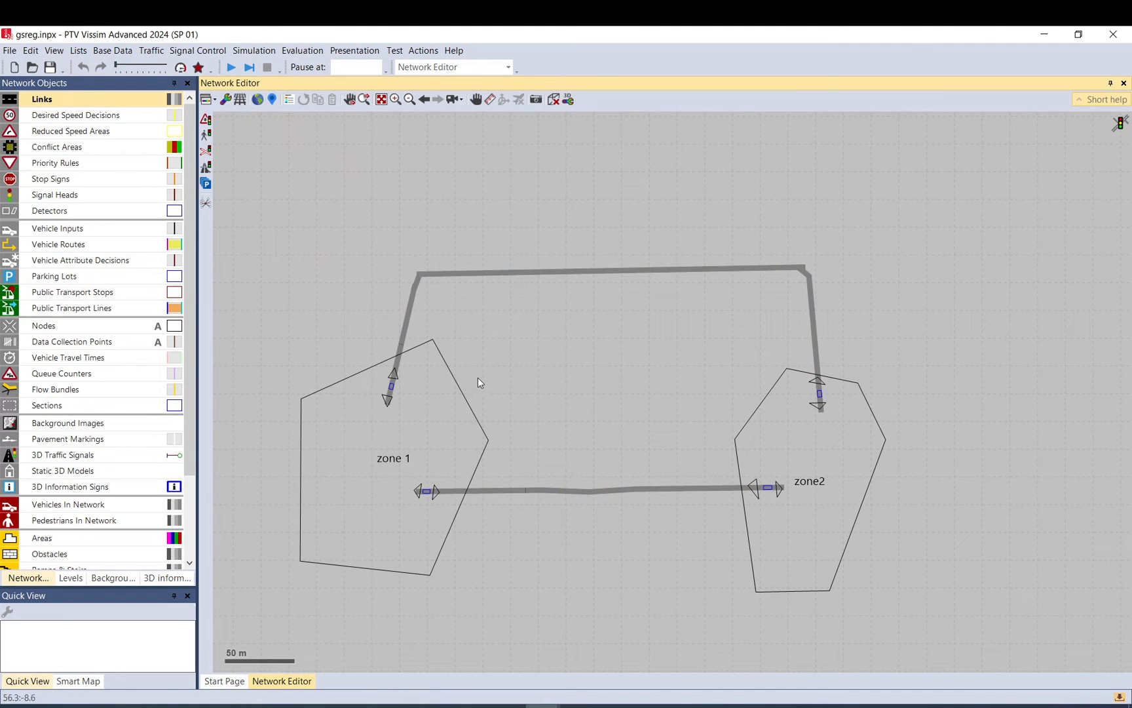
pyautogui.moveTo(405, 414)
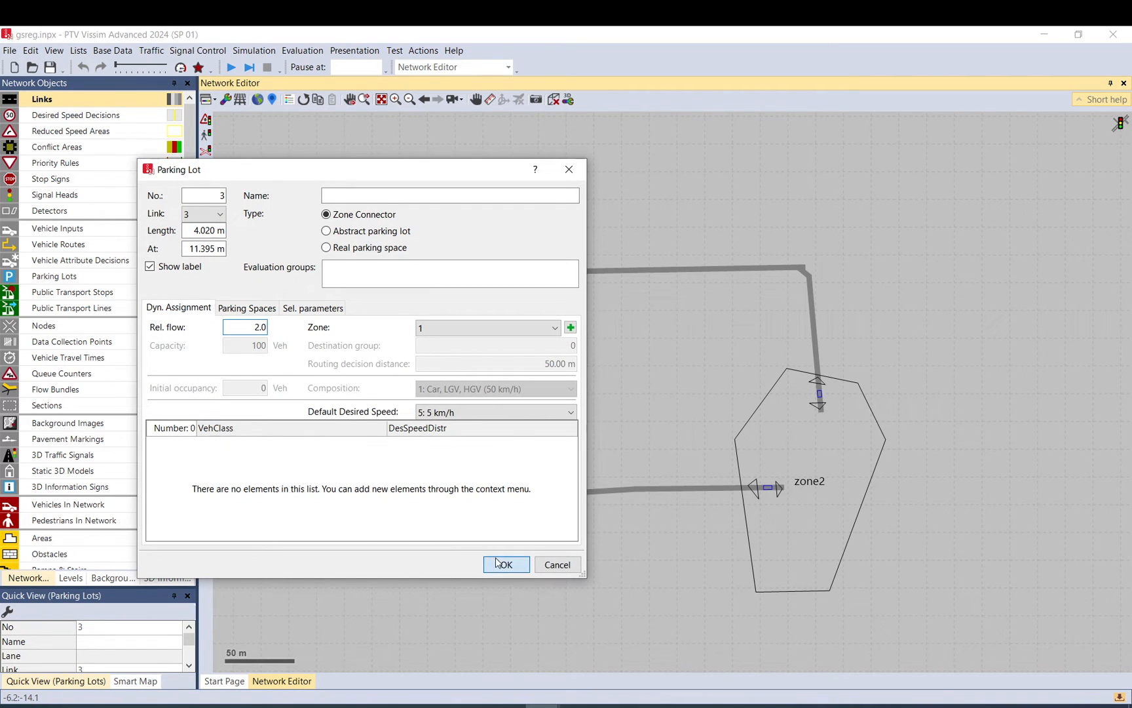
pyautogui.click(506, 563)
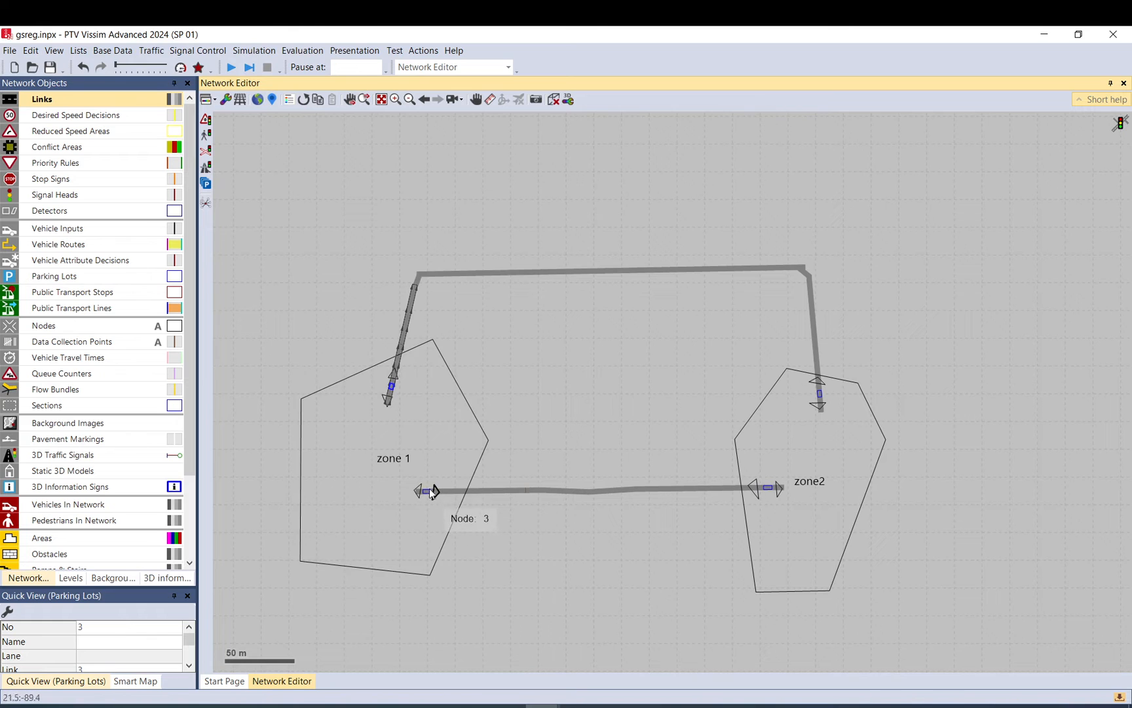
pyautogui.moveTo(393, 396)
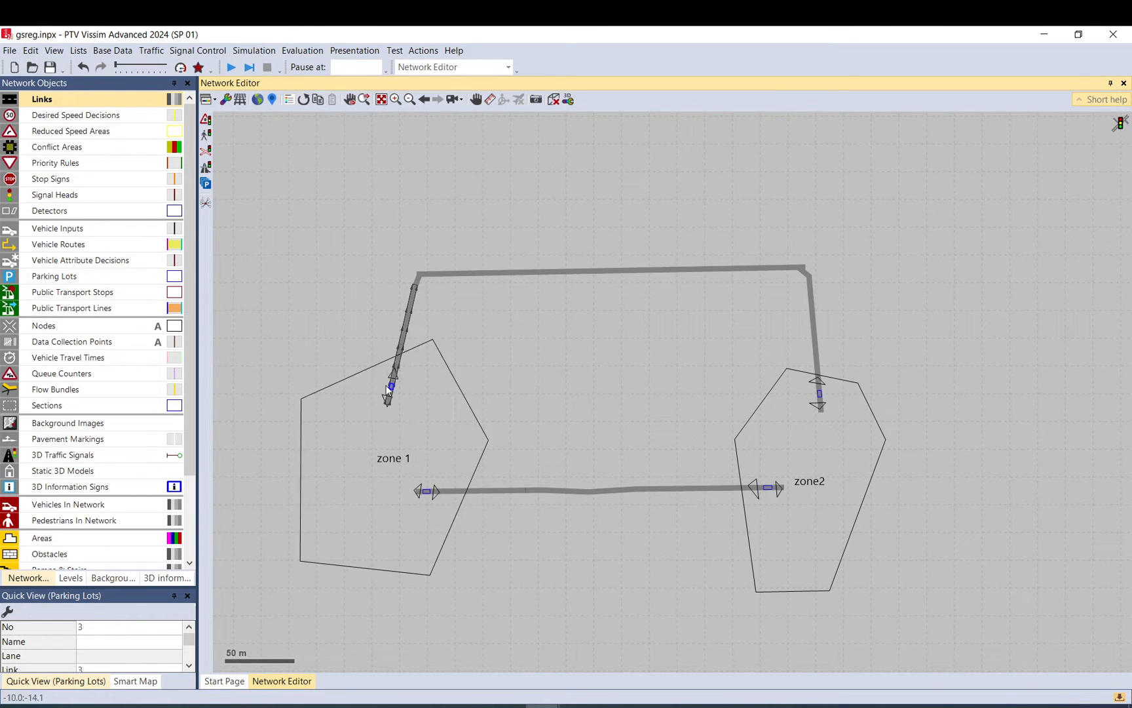
pyautogui.moveTo(405, 416)
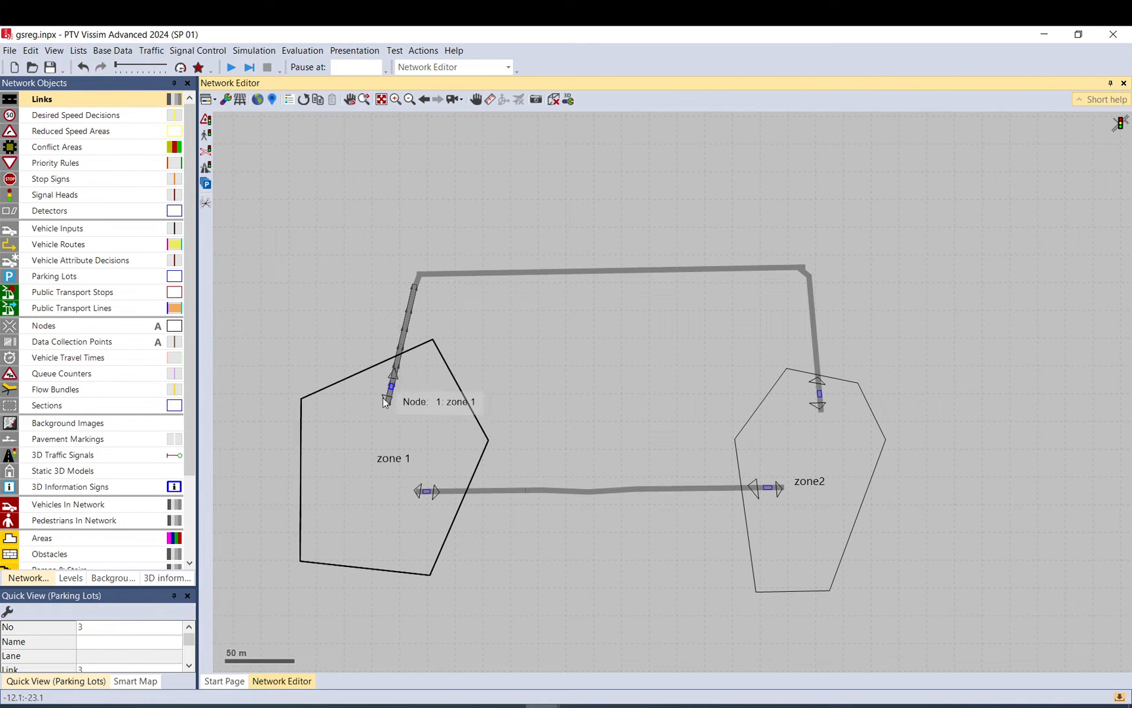
pyautogui.moveTo(426, 476)
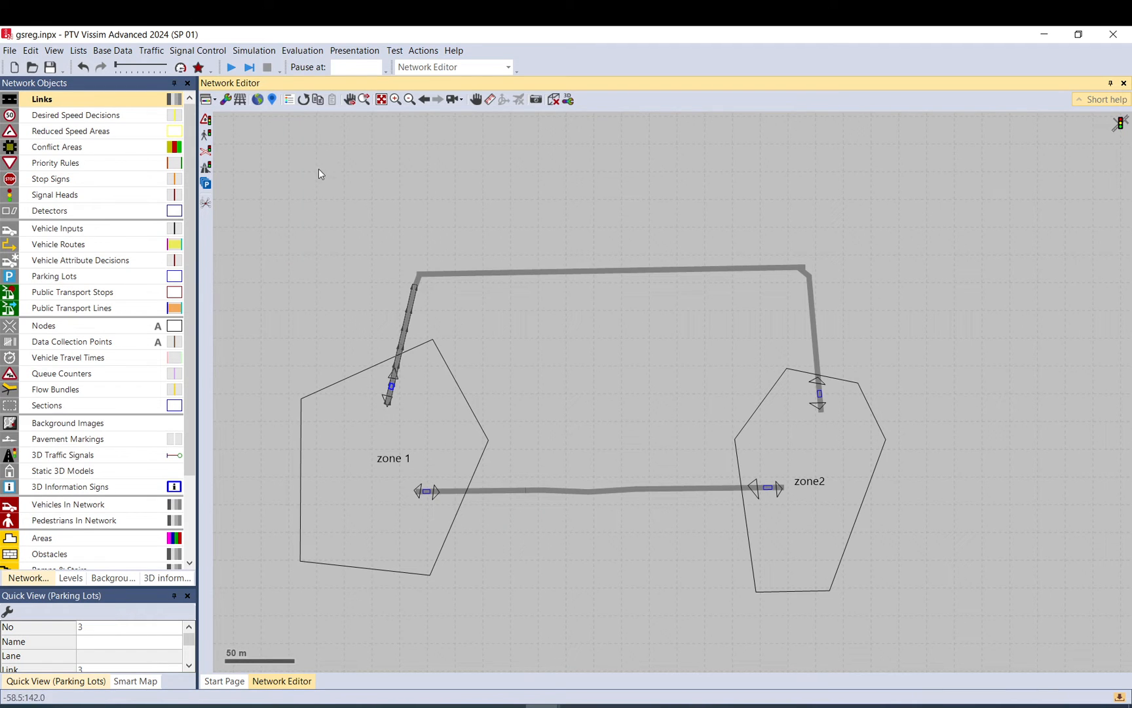
pyautogui.click(230, 67)
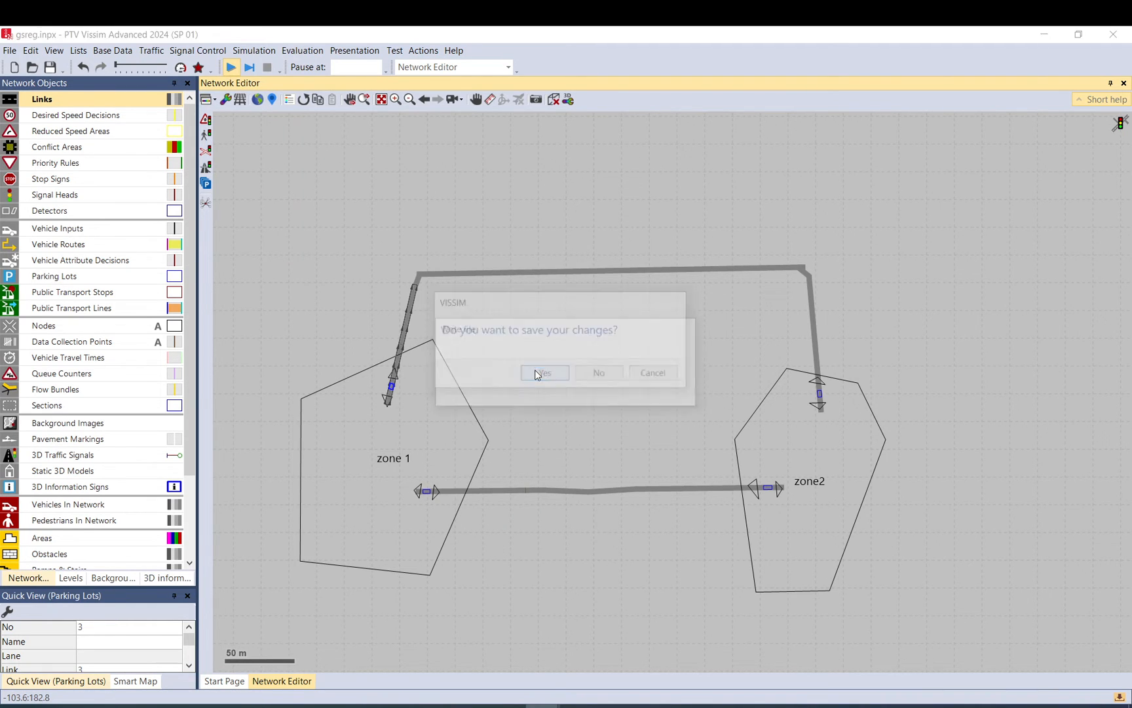
pyautogui.click(544, 372)
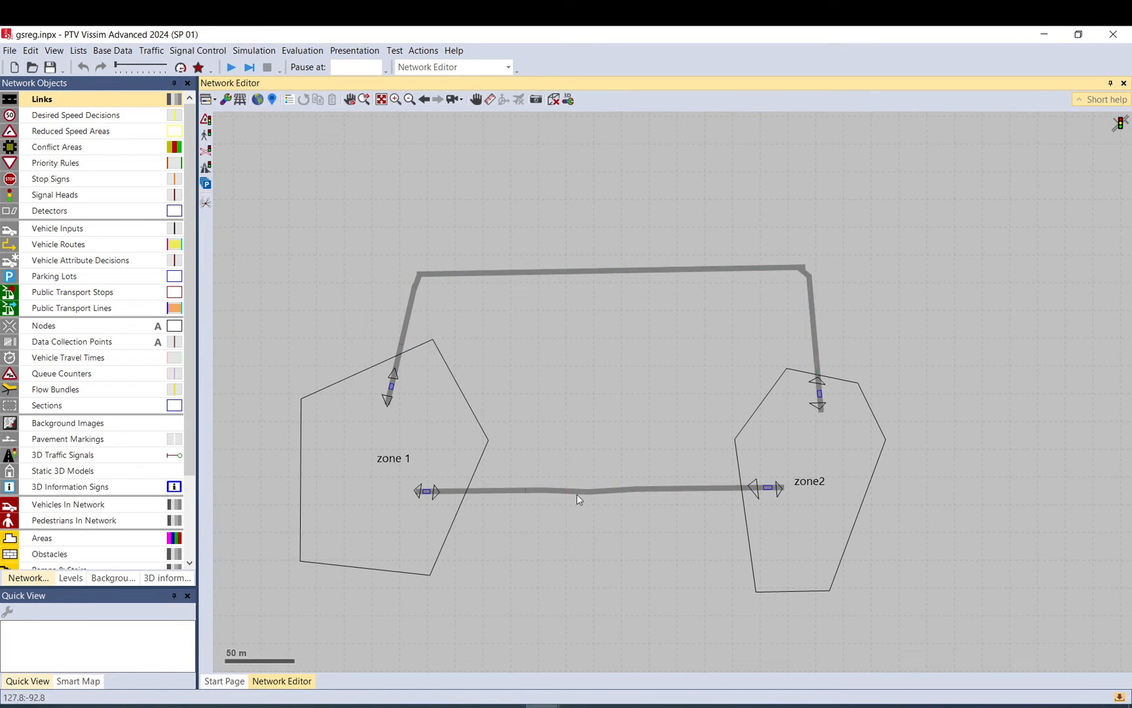
pyautogui.moveTo(635, 343)
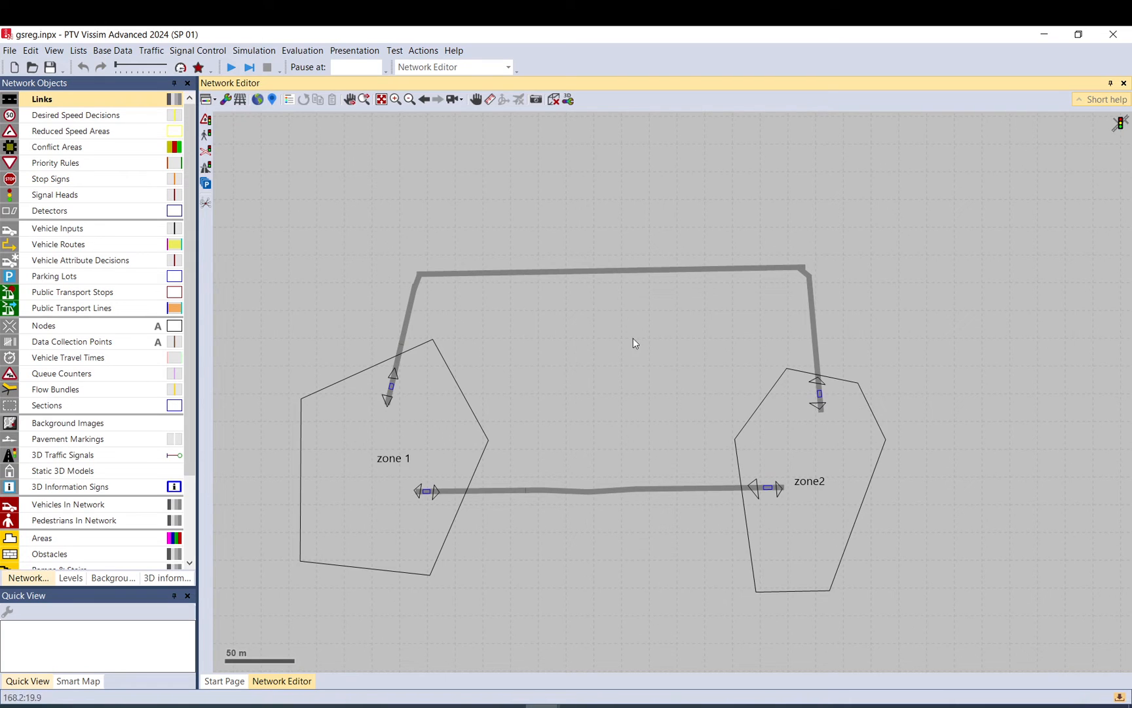
pyautogui.moveTo(507, 476)
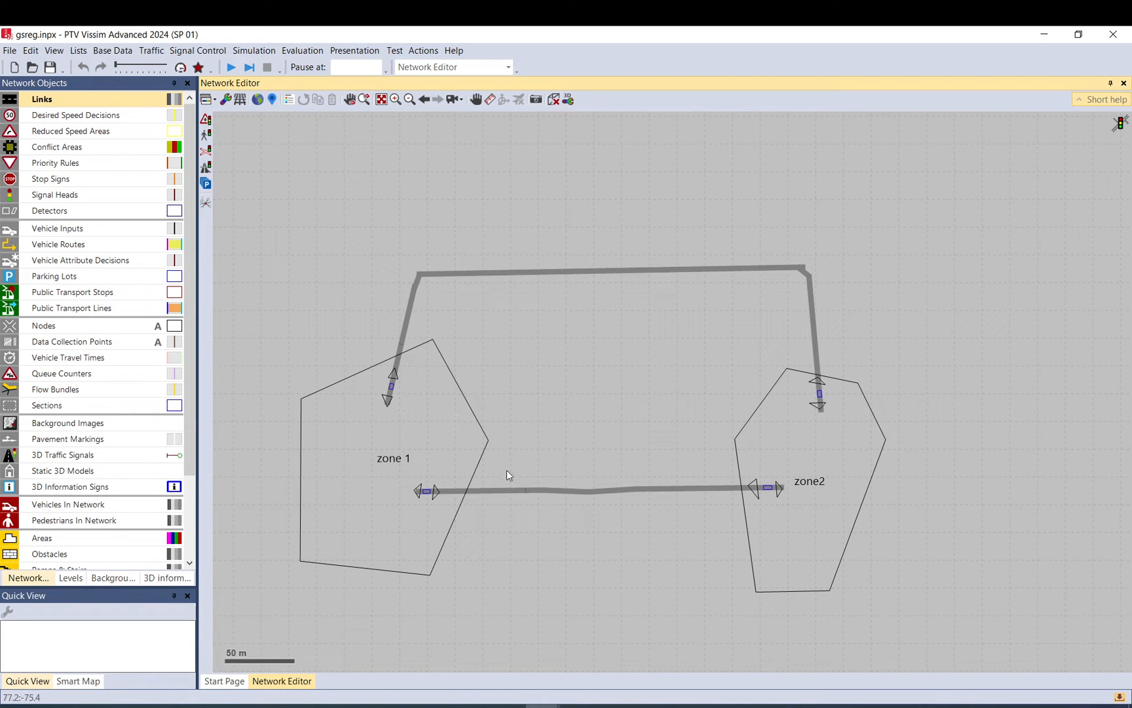
pyautogui.moveTo(486, 508)
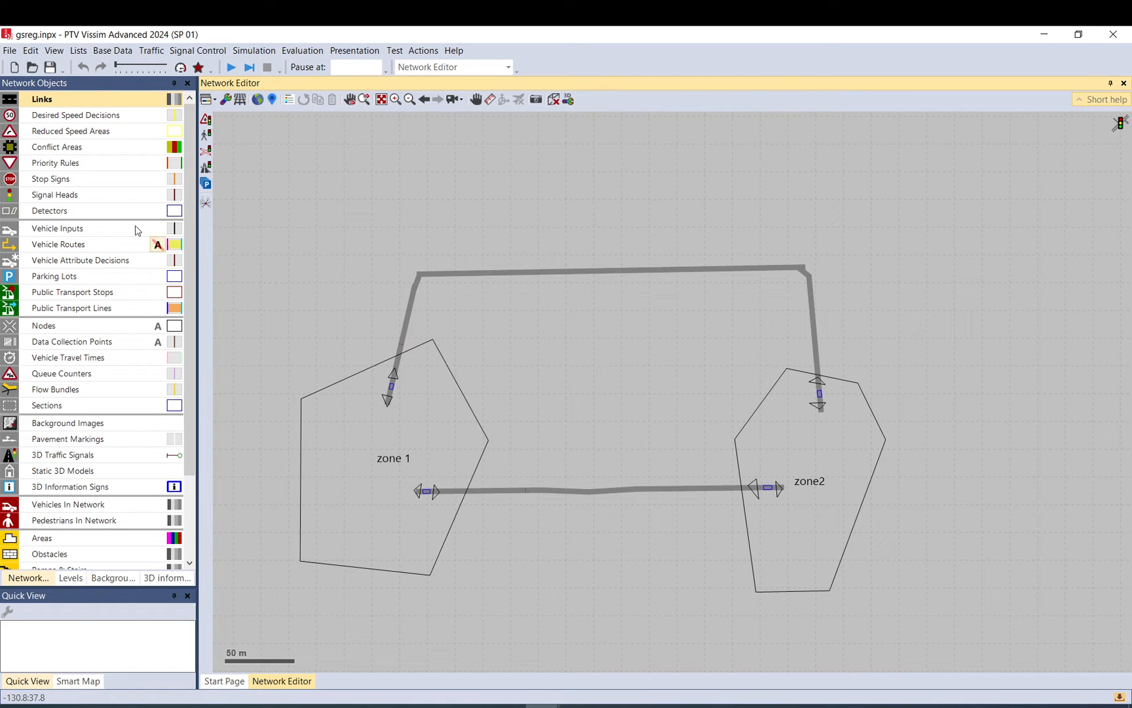
# Drag the vertical zone 1 link's end point down onto the bottom zone 1–zone 2 link
pyautogui.click(393, 377)
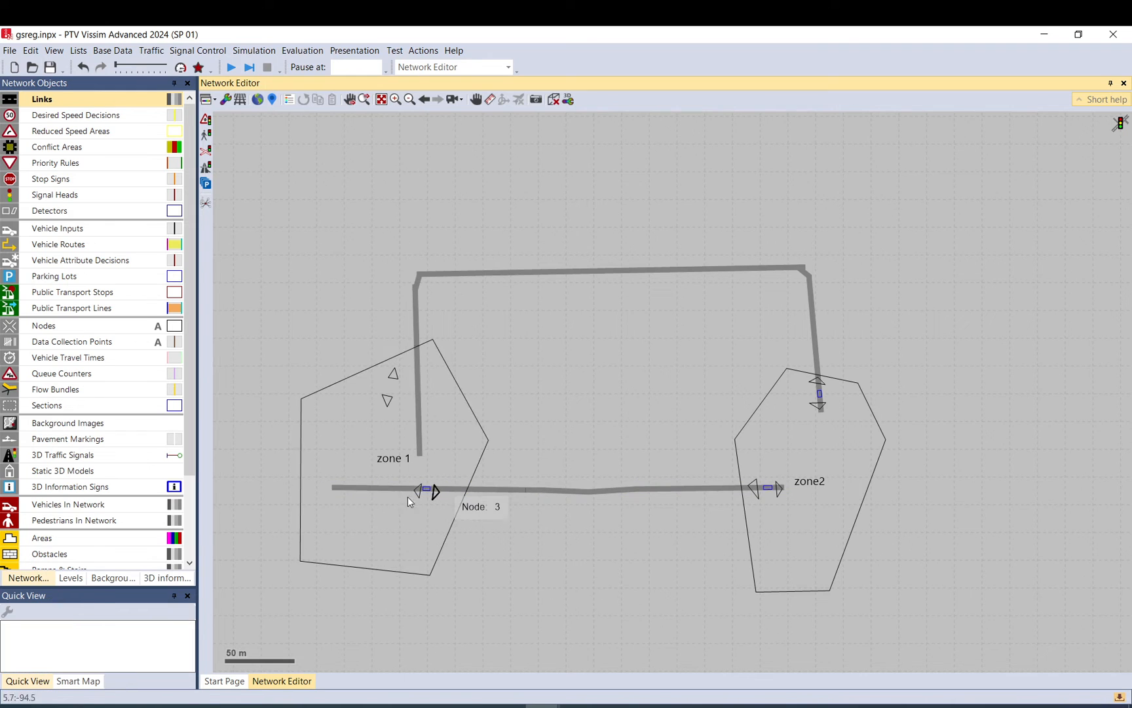
pyautogui.moveTo(430, 489); pyautogui.dragTo(338, 483)
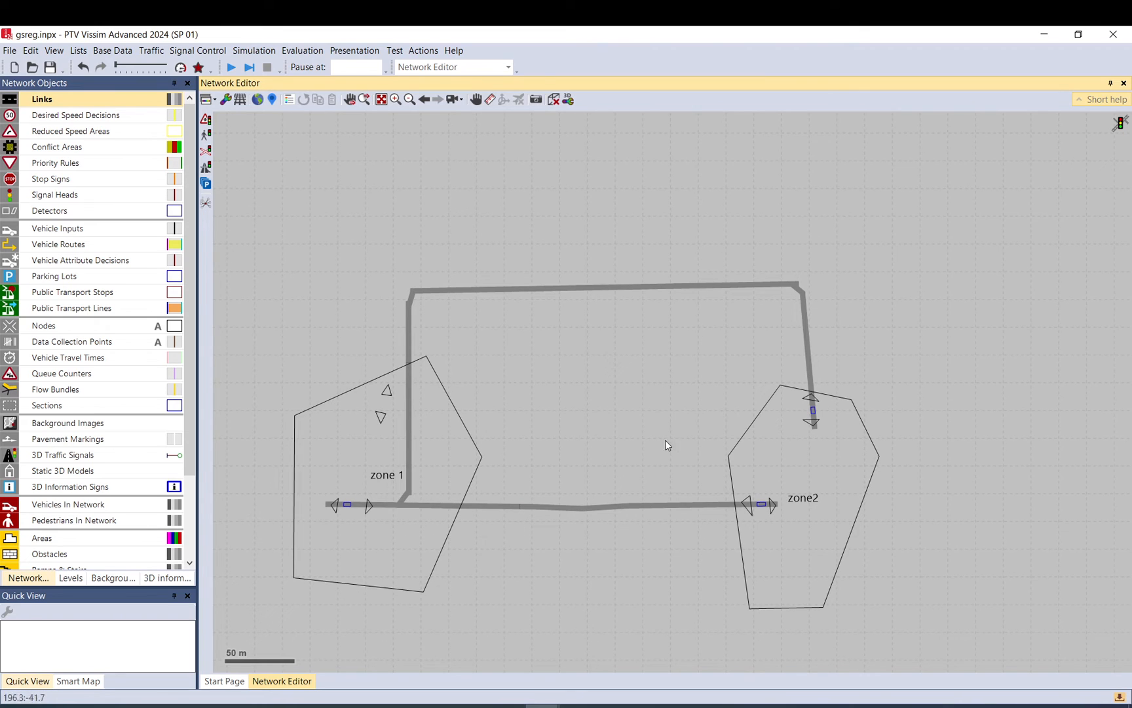
pyautogui.moveTo(759, 388)
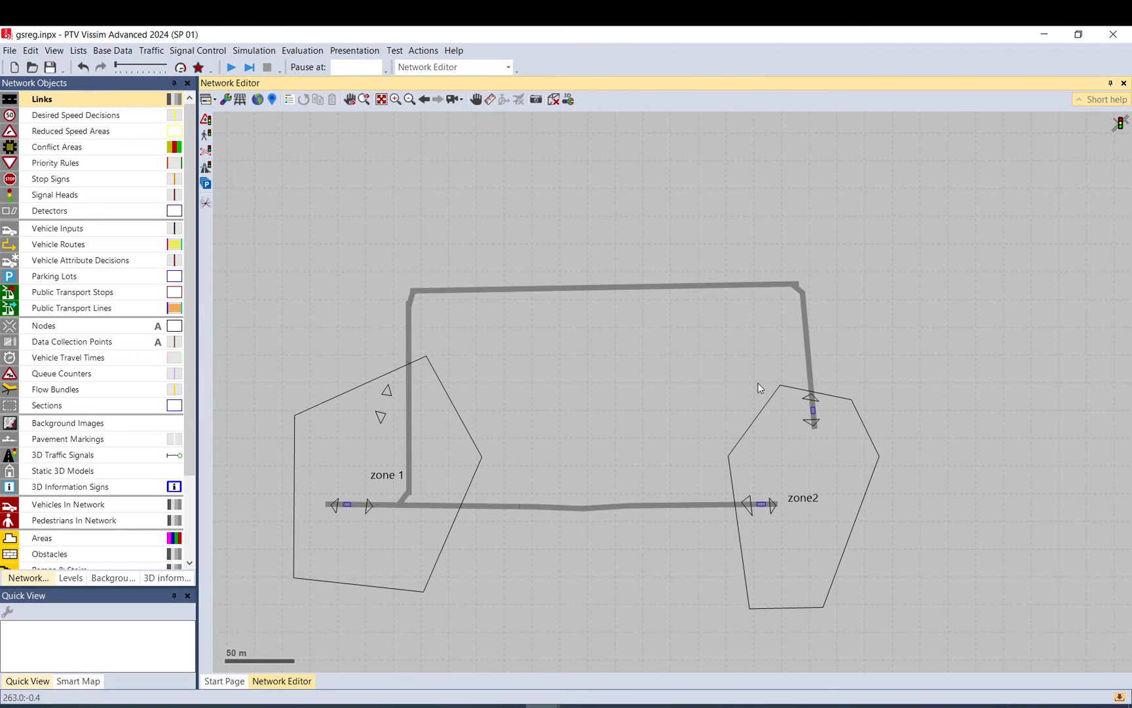
pyautogui.moveTo(844, 592)
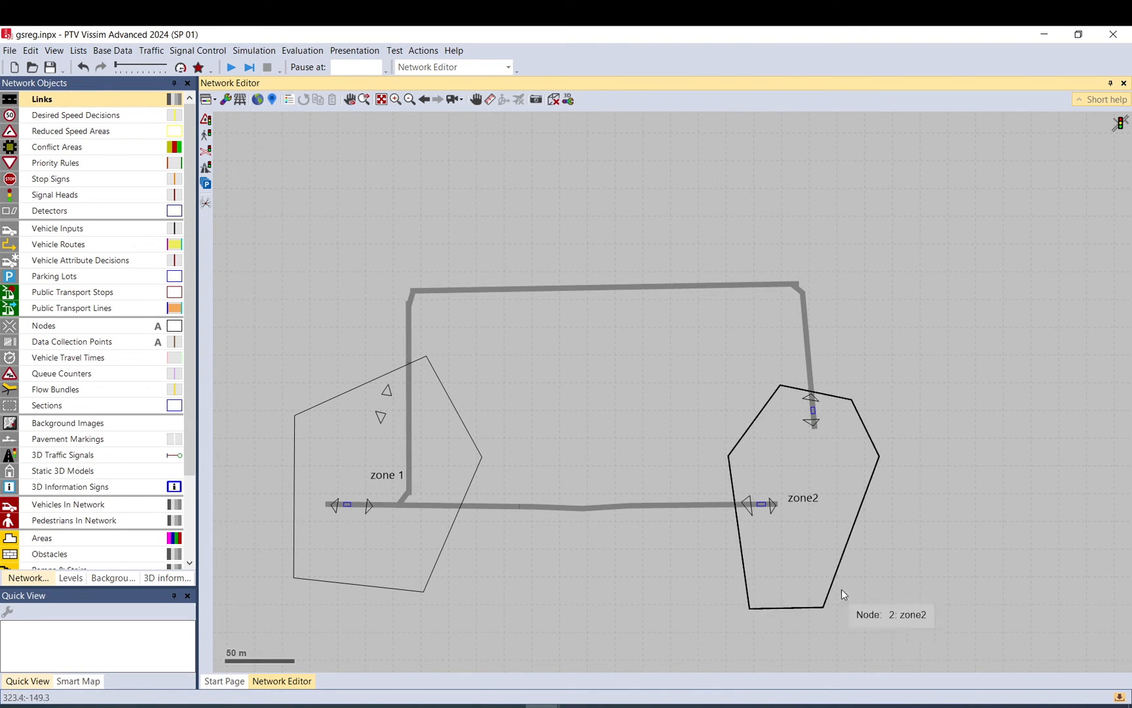
pyautogui.moveTo(888, 417)
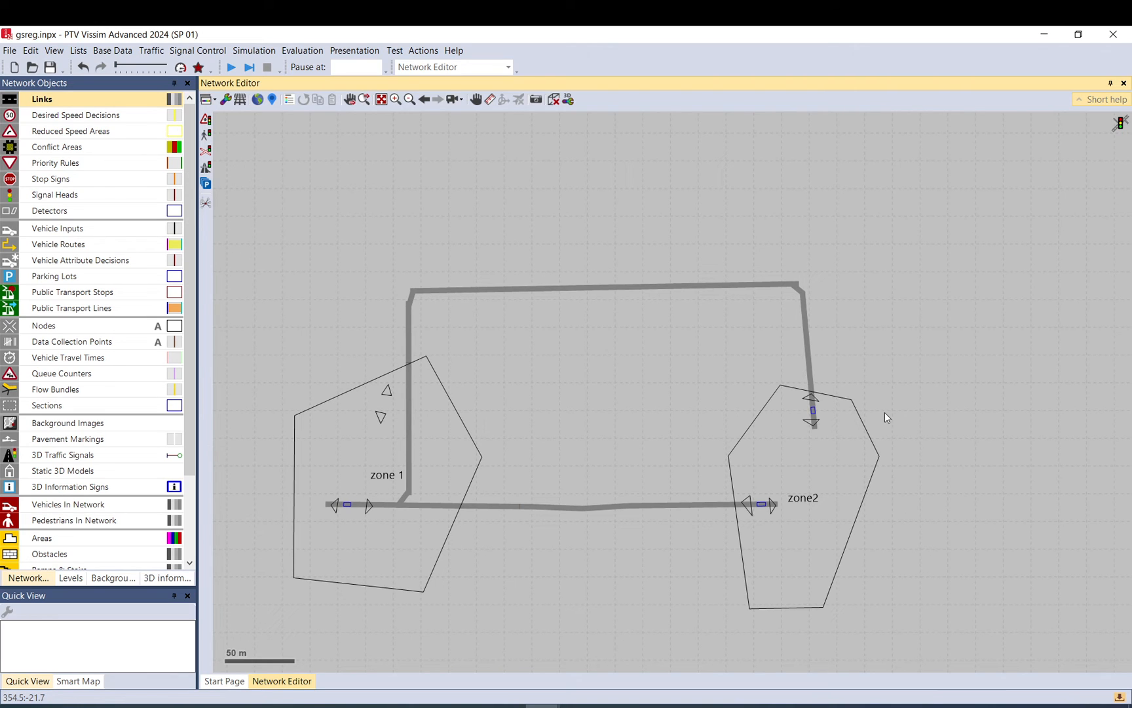
pyautogui.moveTo(889, 365)
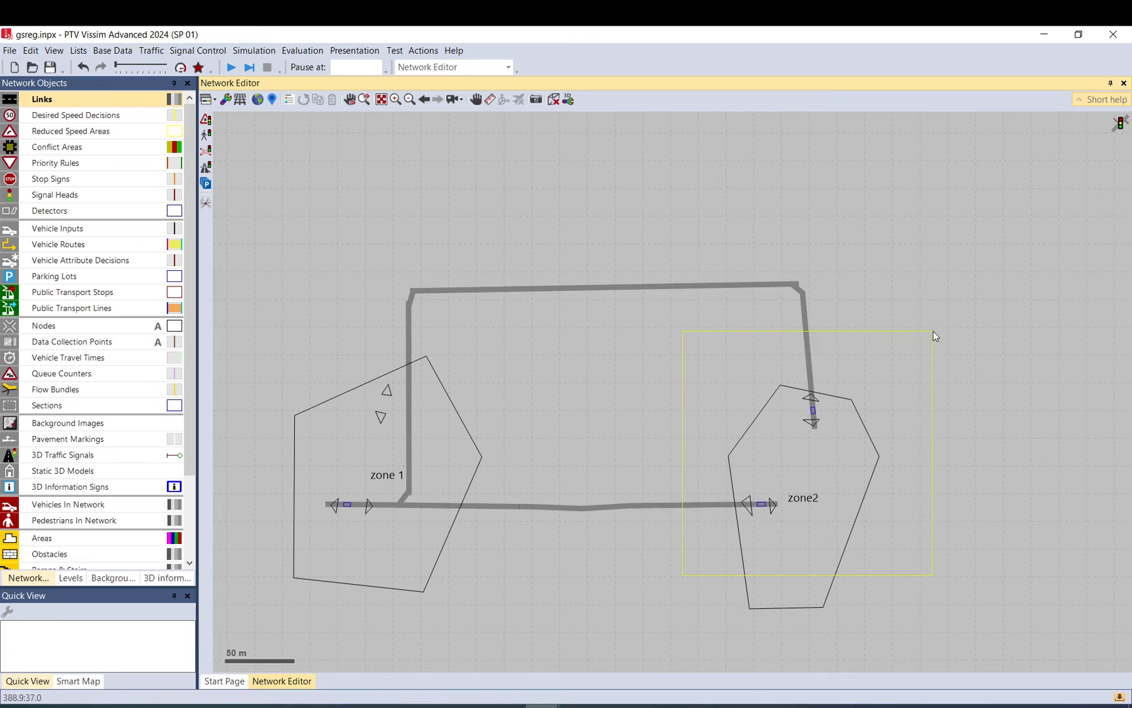
pyautogui.moveTo(850, 460)
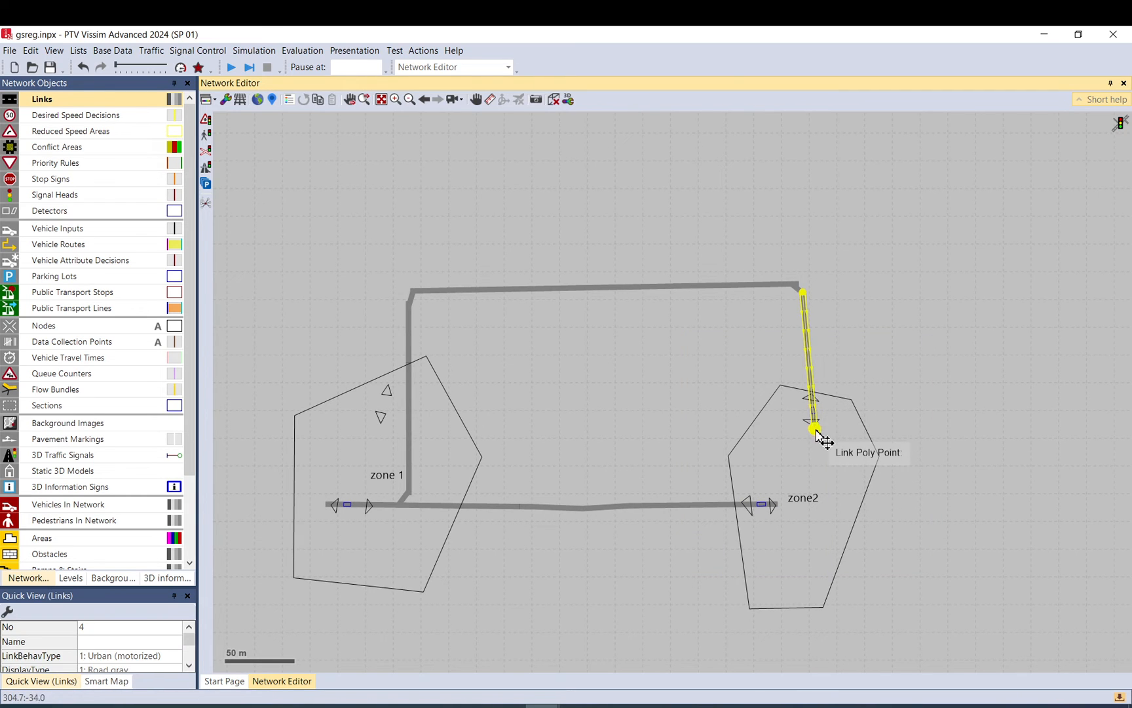
# Drag link 4's end point down onto the bottom link inside zone2, closing the loop
pyautogui.moveTo(815, 430); pyautogui.dragTo(825, 514)
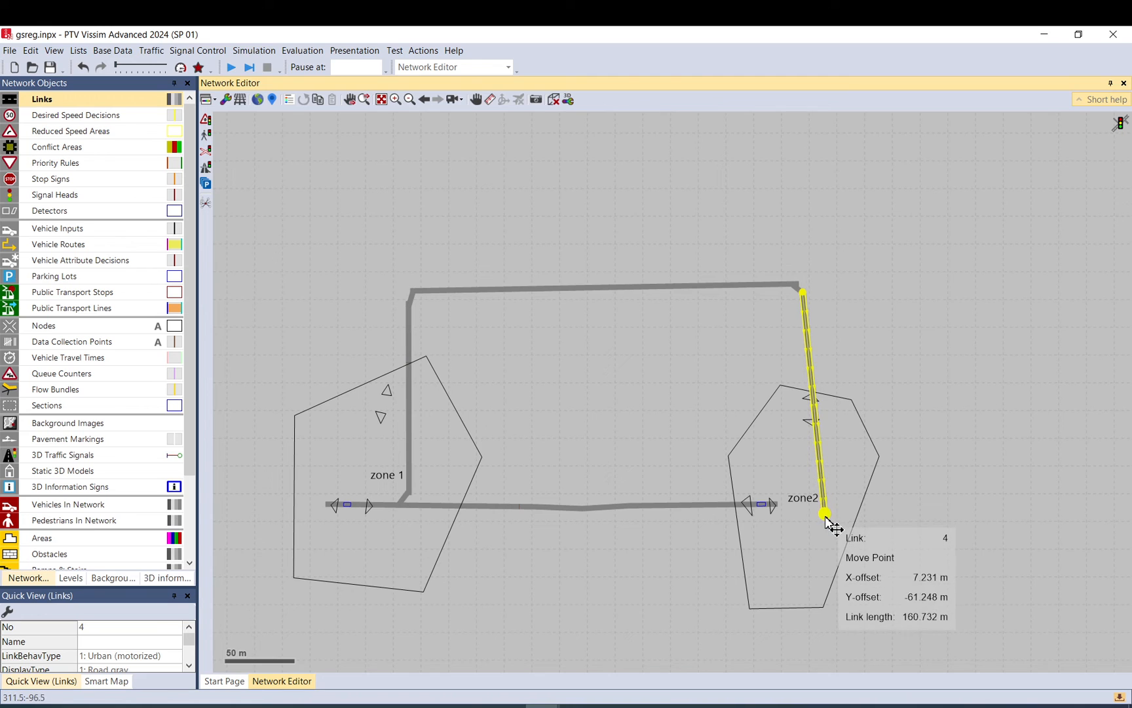
pyautogui.moveTo(826, 513); pyautogui.dragTo(765, 473)
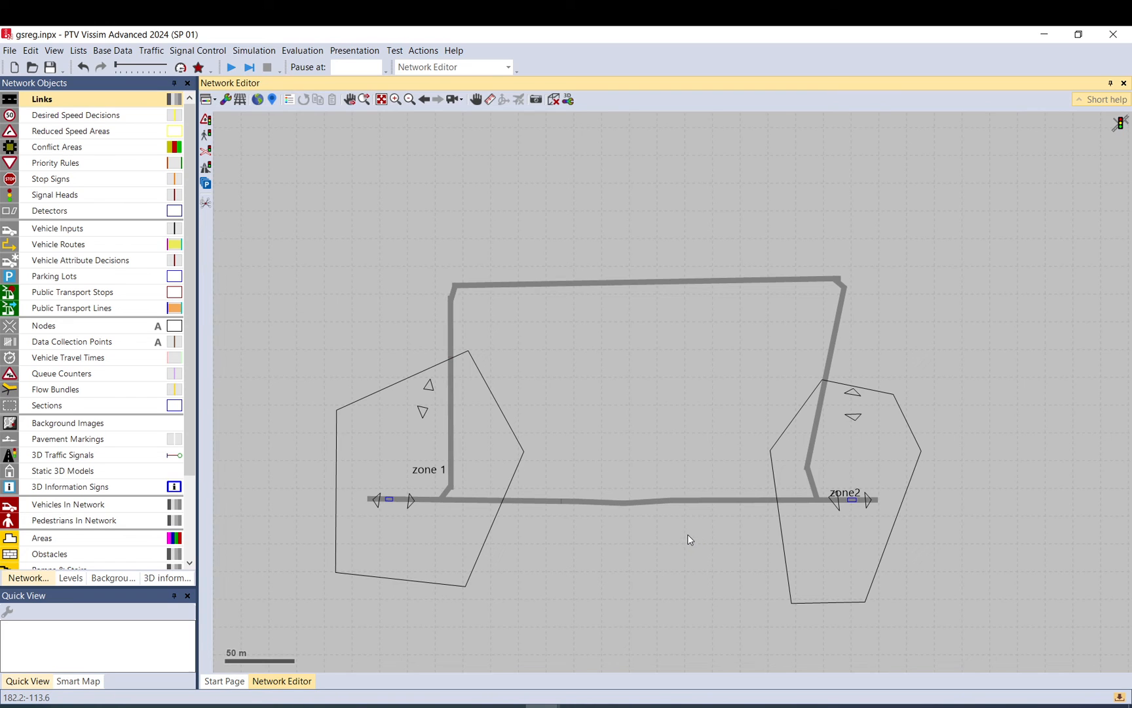
pyautogui.moveTo(828, 498)
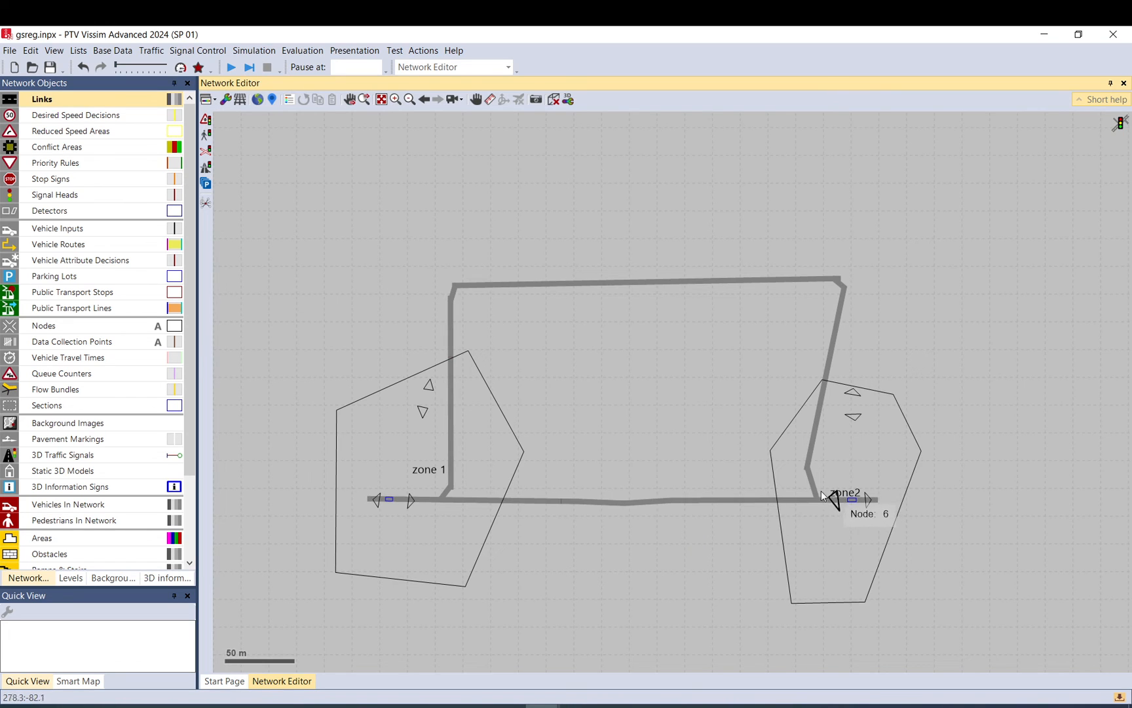
pyautogui.moveTo(811, 495)
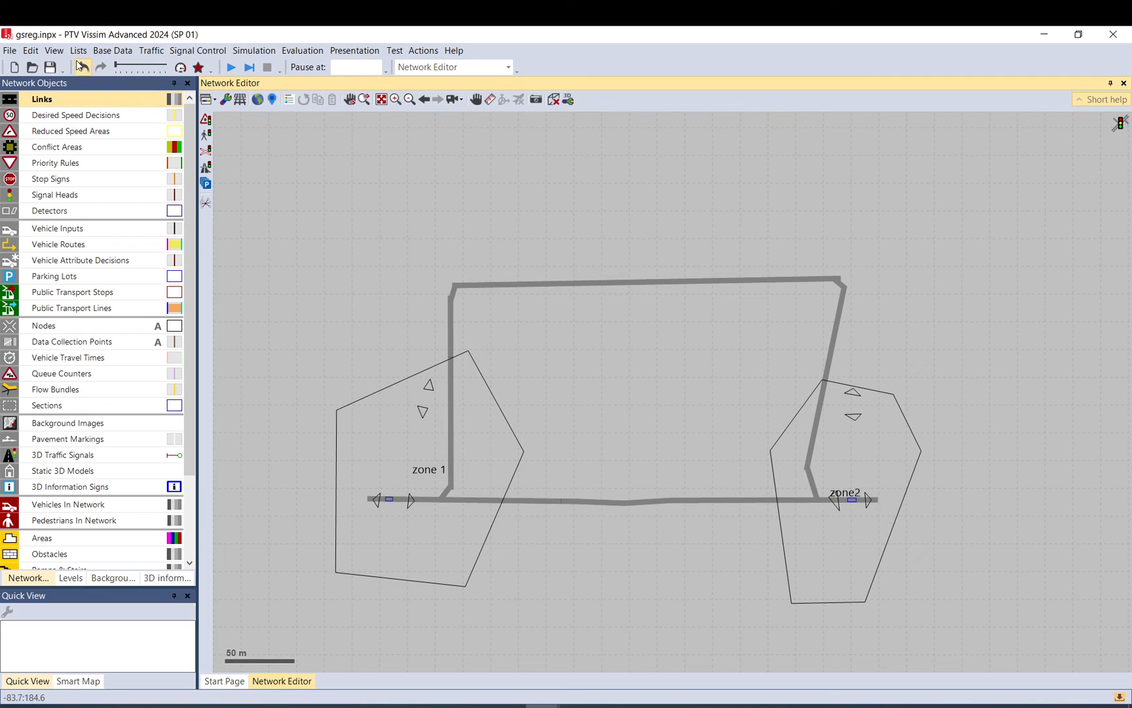
# Undo the zone2 link merge and show node 1 'zone 1' in Quick View
pyautogui.click(81, 66)
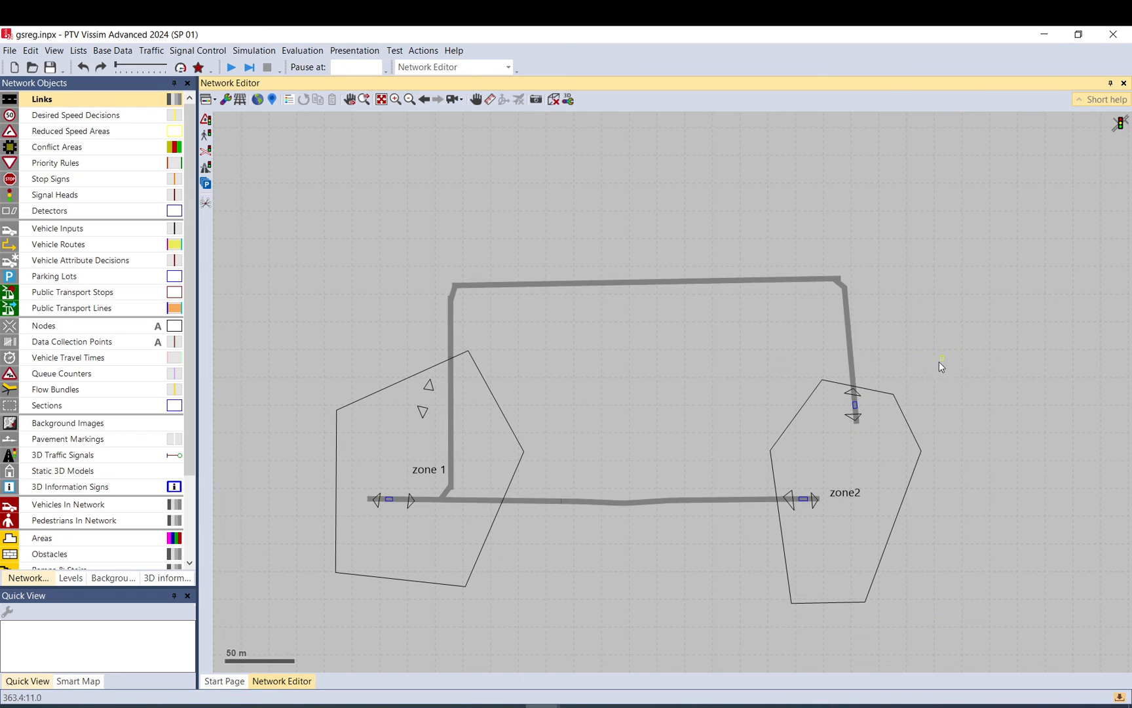
pyautogui.moveTo(763, 636)
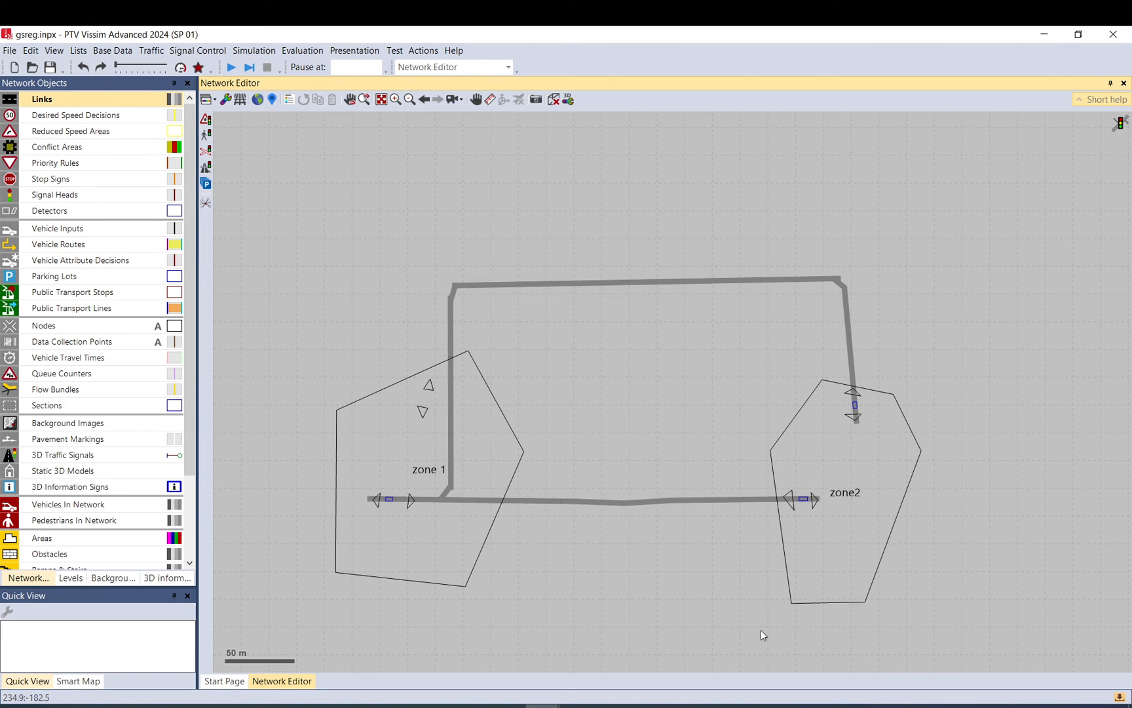
pyautogui.moveTo(699, 458)
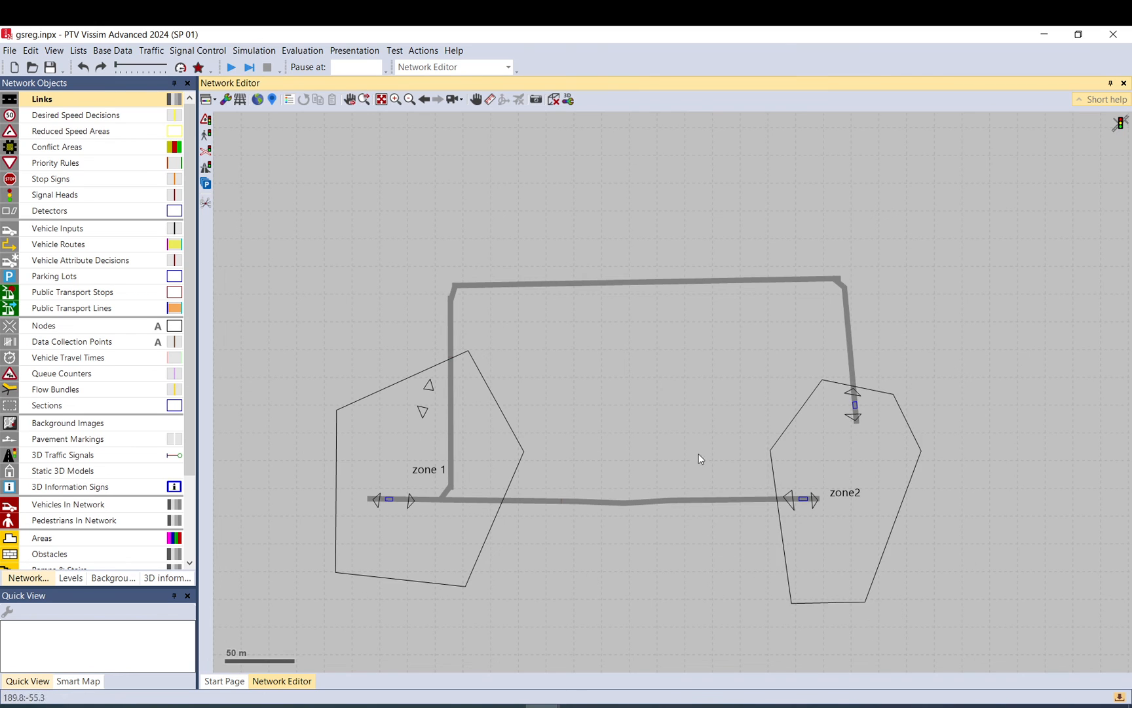
pyautogui.moveTo(426, 499)
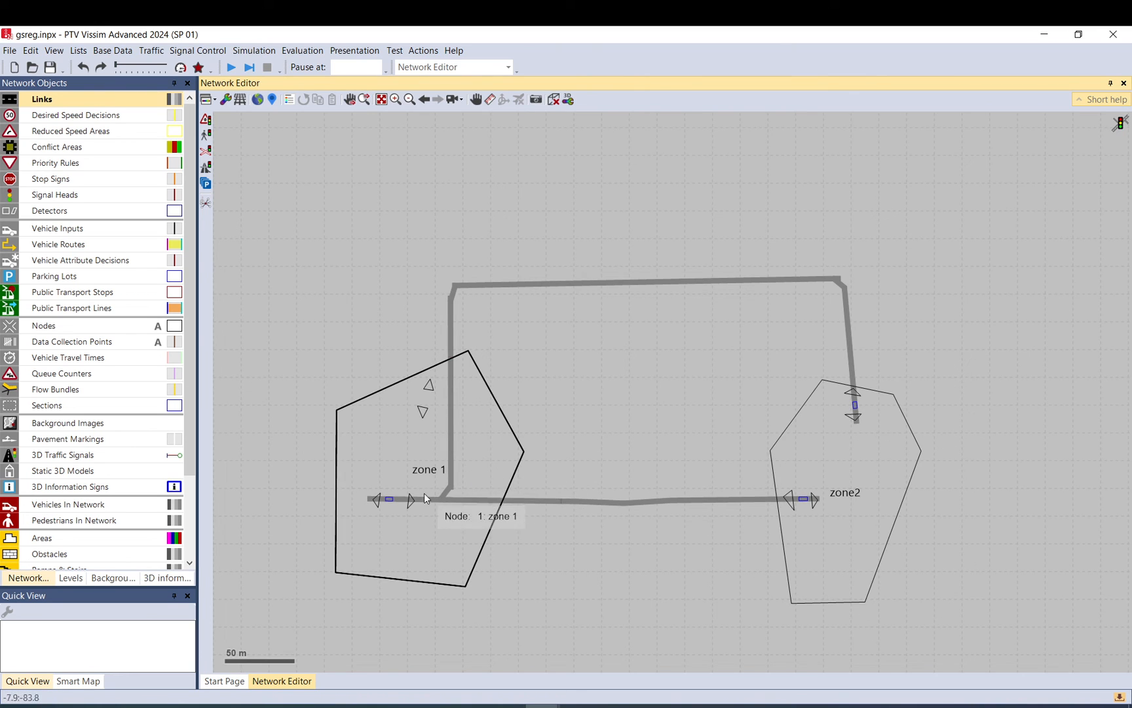
pyautogui.moveTo(908, 429)
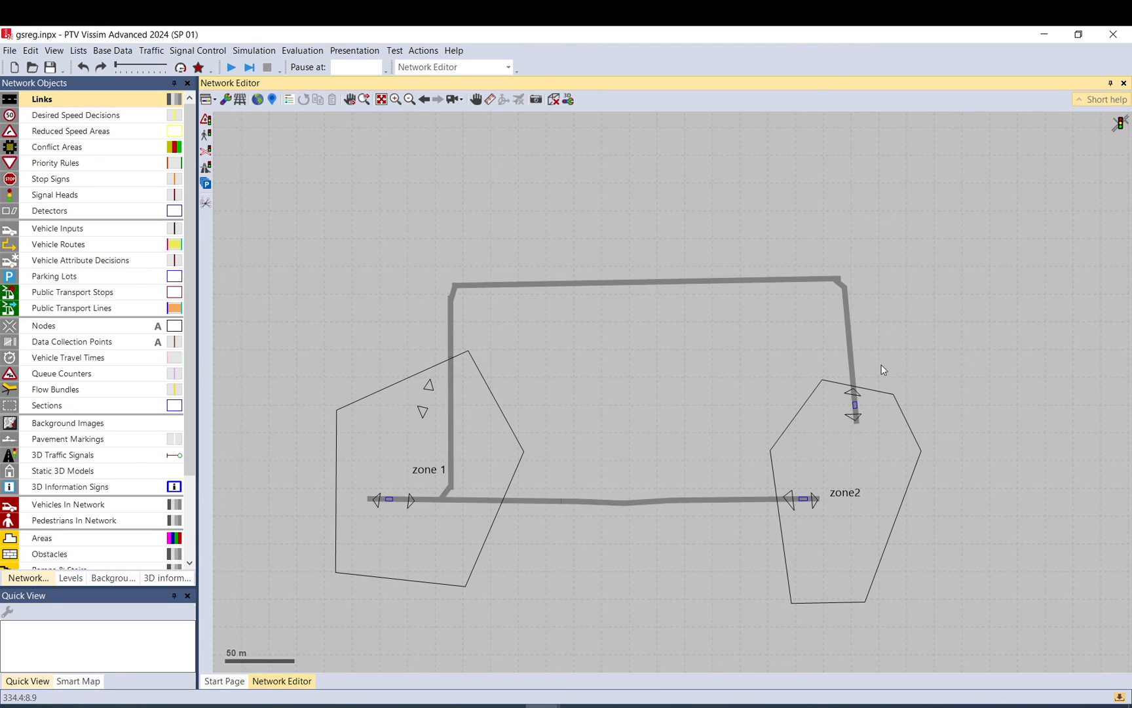
pyautogui.moveTo(434, 406)
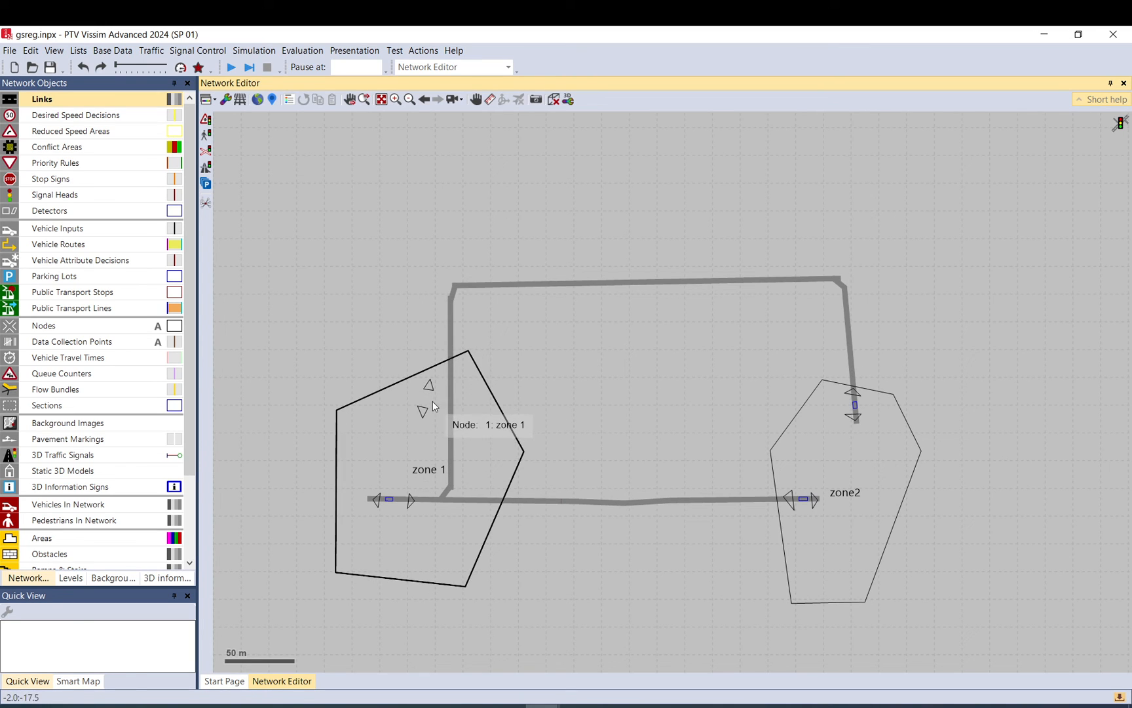
pyautogui.click(426, 469)
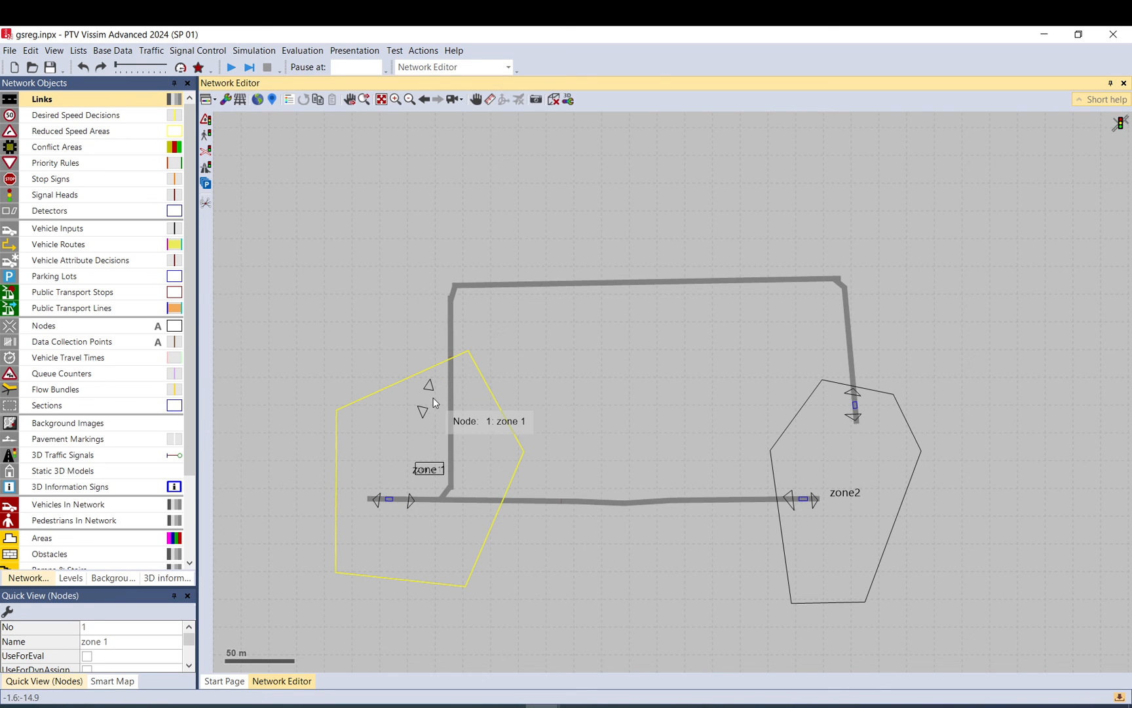
pyautogui.moveTo(809, 526)
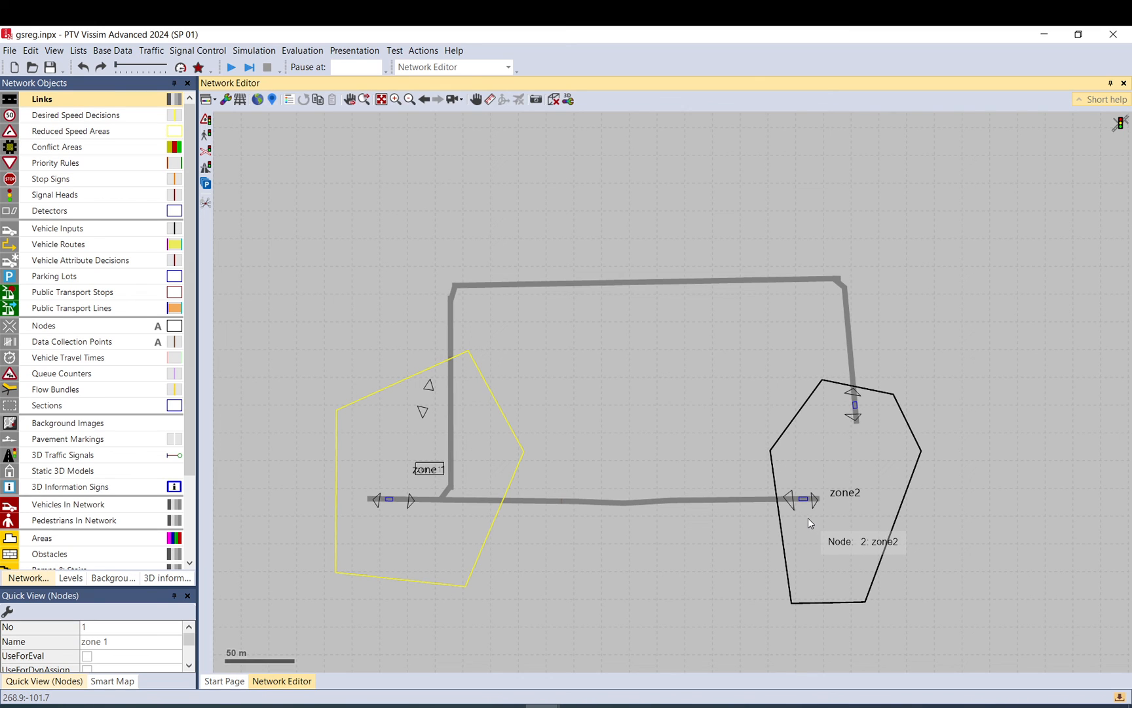
pyautogui.moveTo(869, 413)
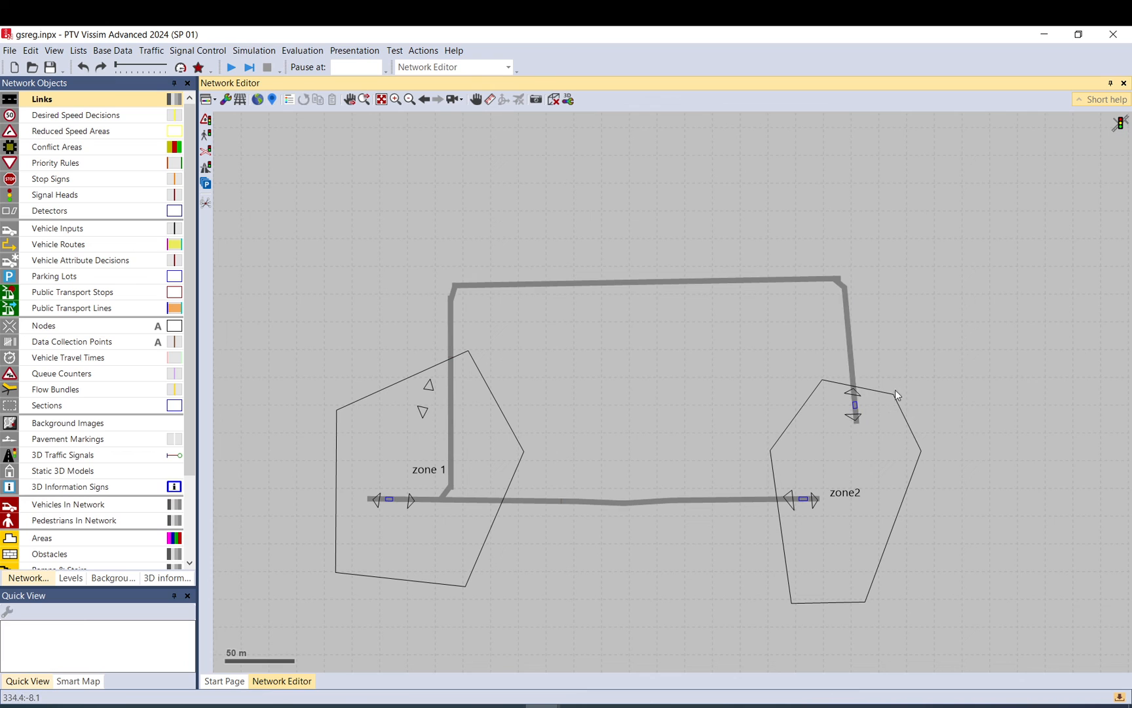
pyautogui.moveTo(715, 412)
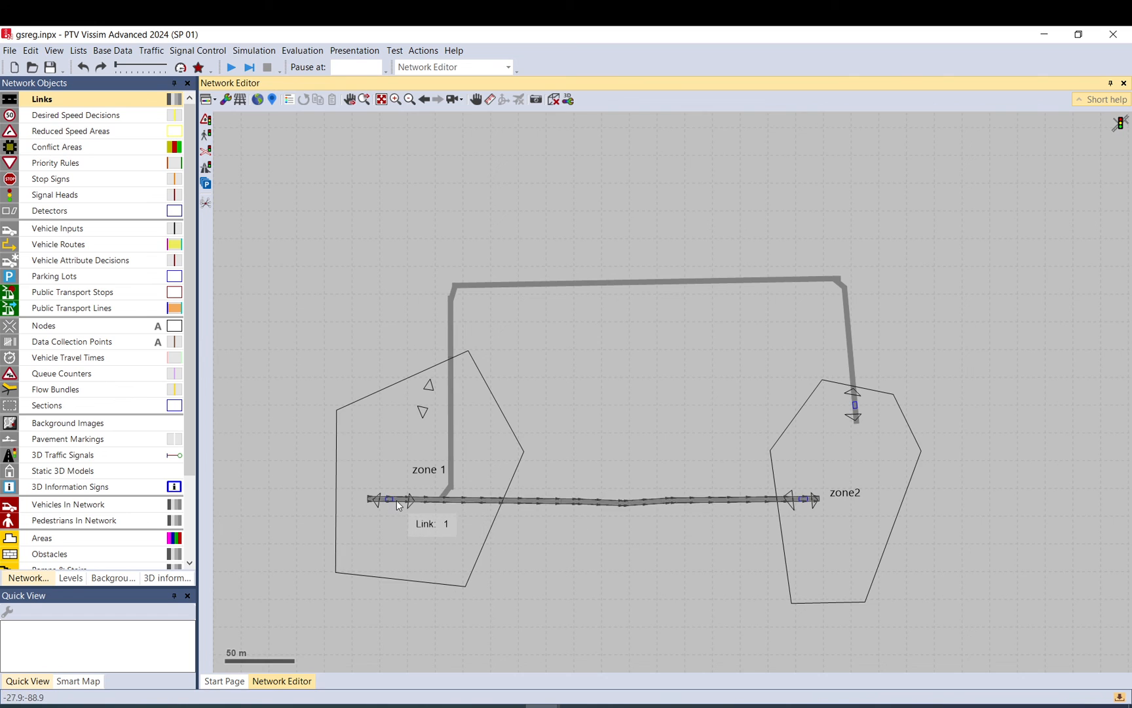
pyautogui.click(388, 499)
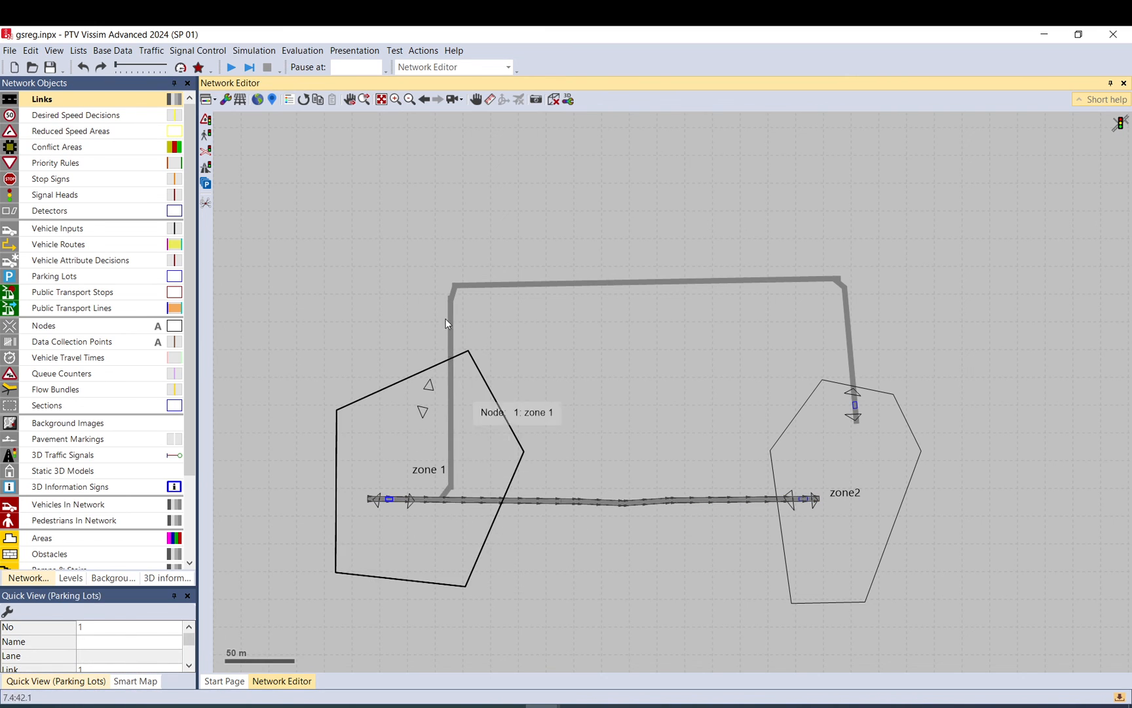
pyautogui.moveTo(963, 582)
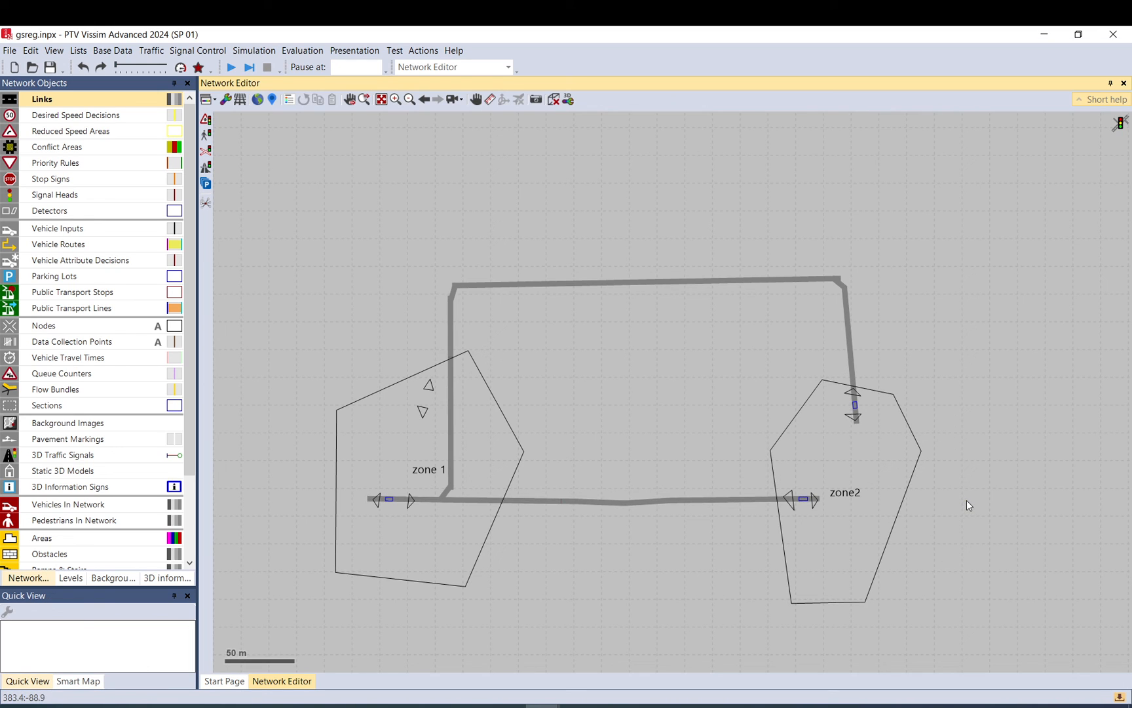
pyautogui.moveTo(497, 261)
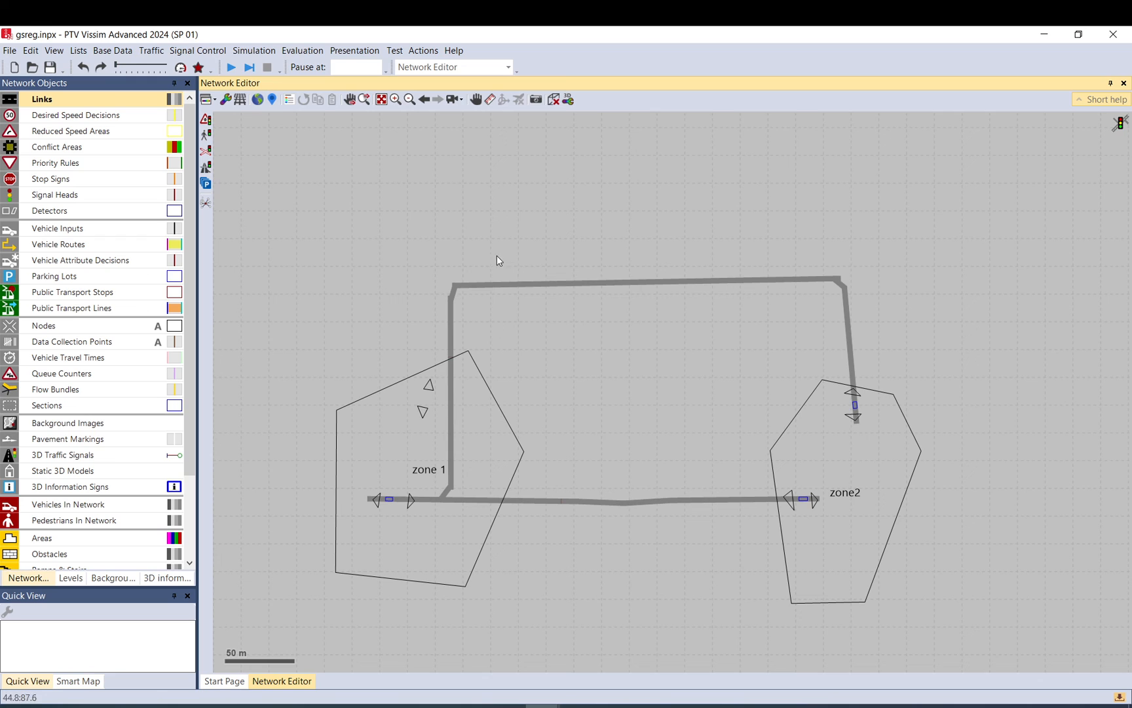
pyautogui.moveTo(486, 255)
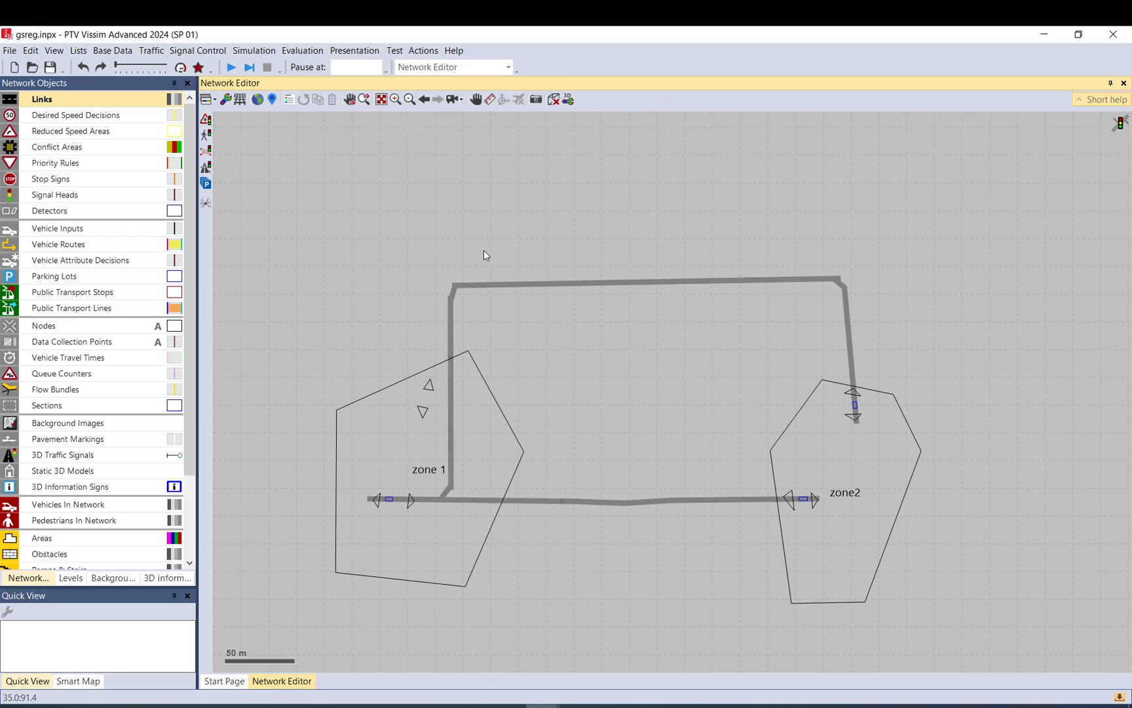
pyautogui.moveTo(502, 270)
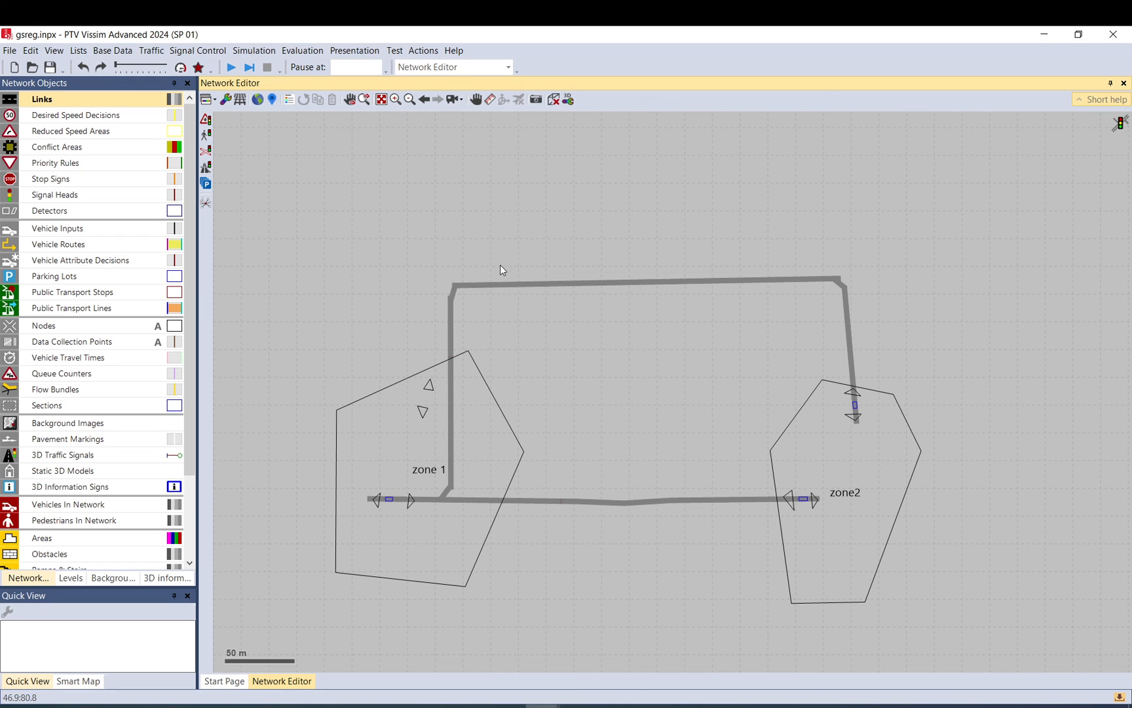